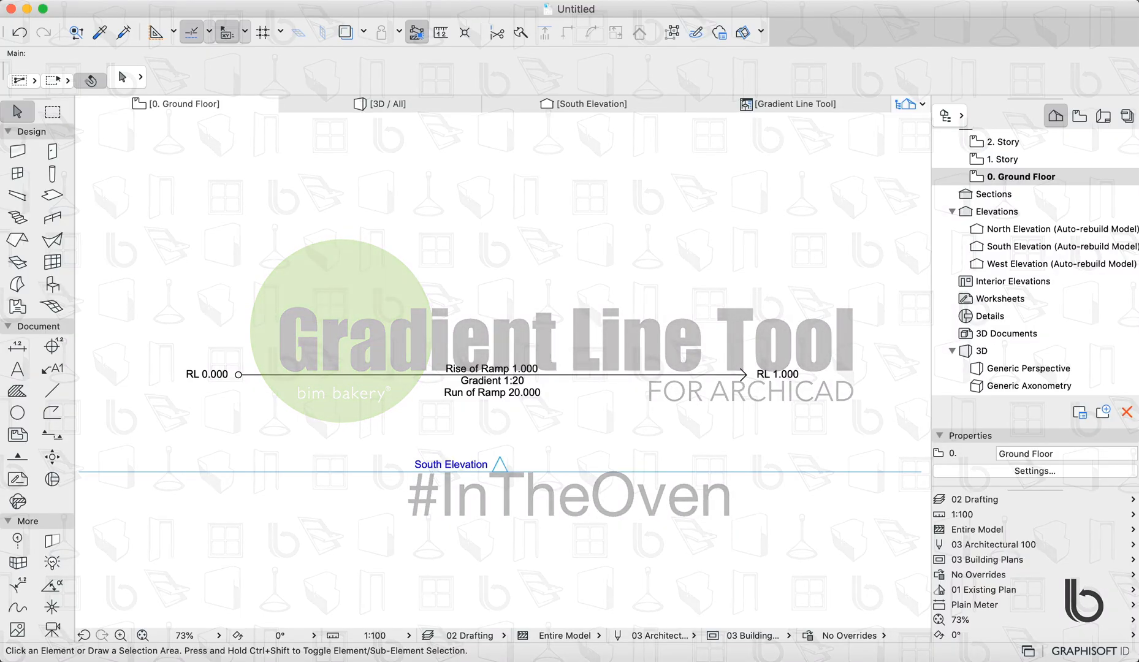
pyautogui.moveTo(582, 379)
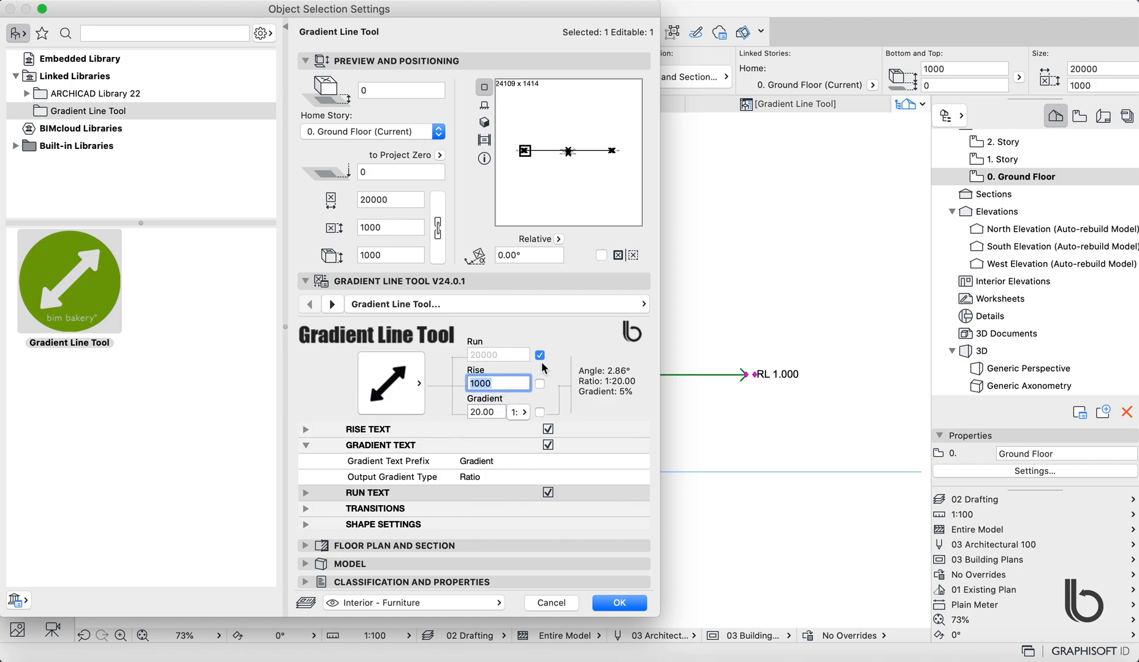
pyautogui.moveTo(527, 395)
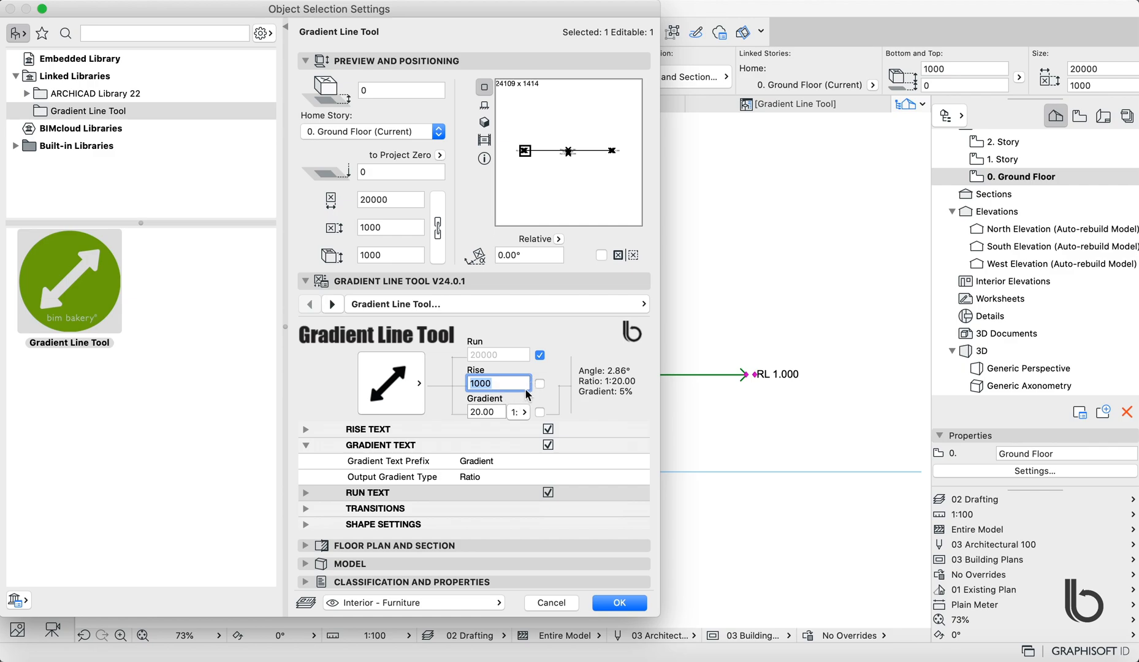
# Raise the Rise to 1250 so the gradient recalculates to 1:16 over the 20000 run.
pyautogui.click(486, 412)
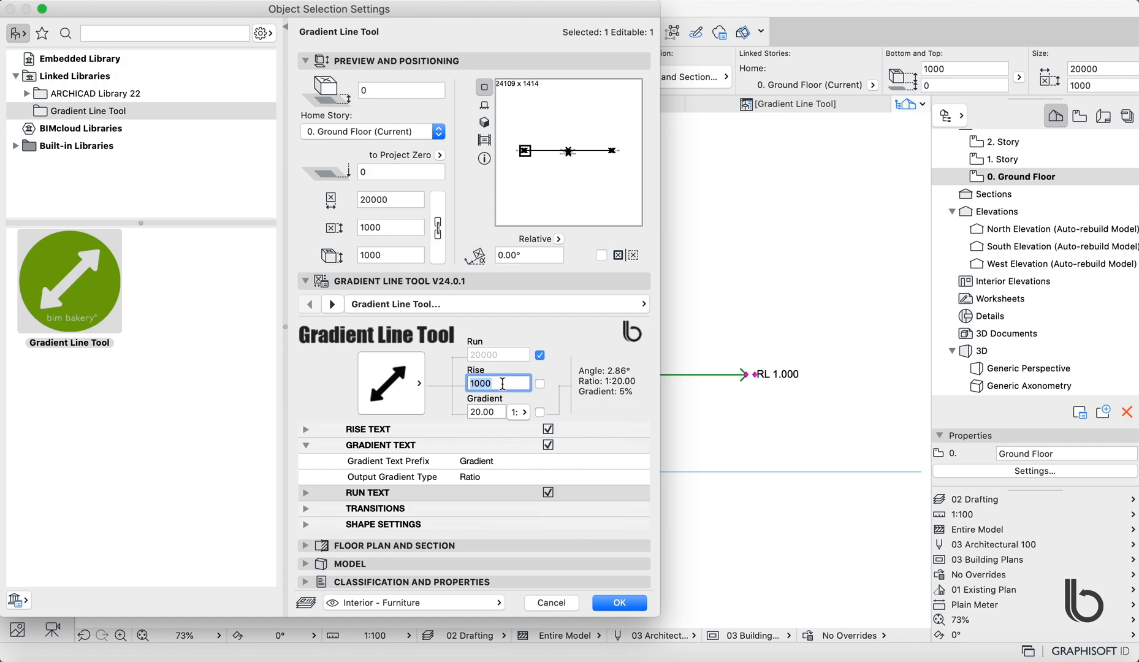
pyautogui.moveTo(446, 383)
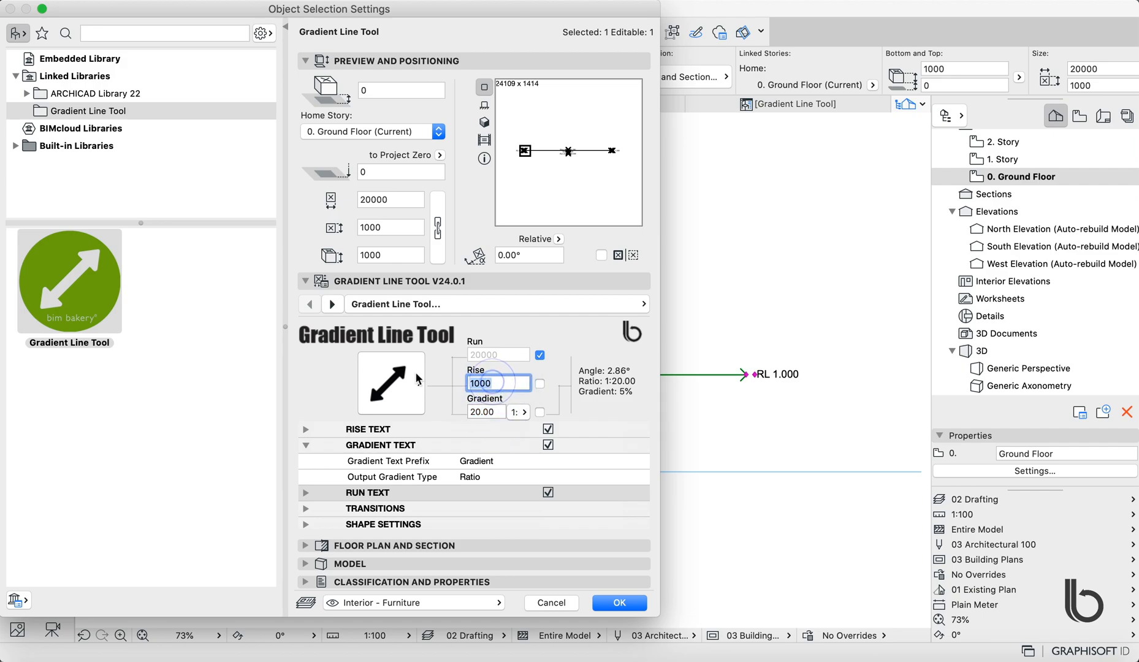
pyautogui.write('1250')
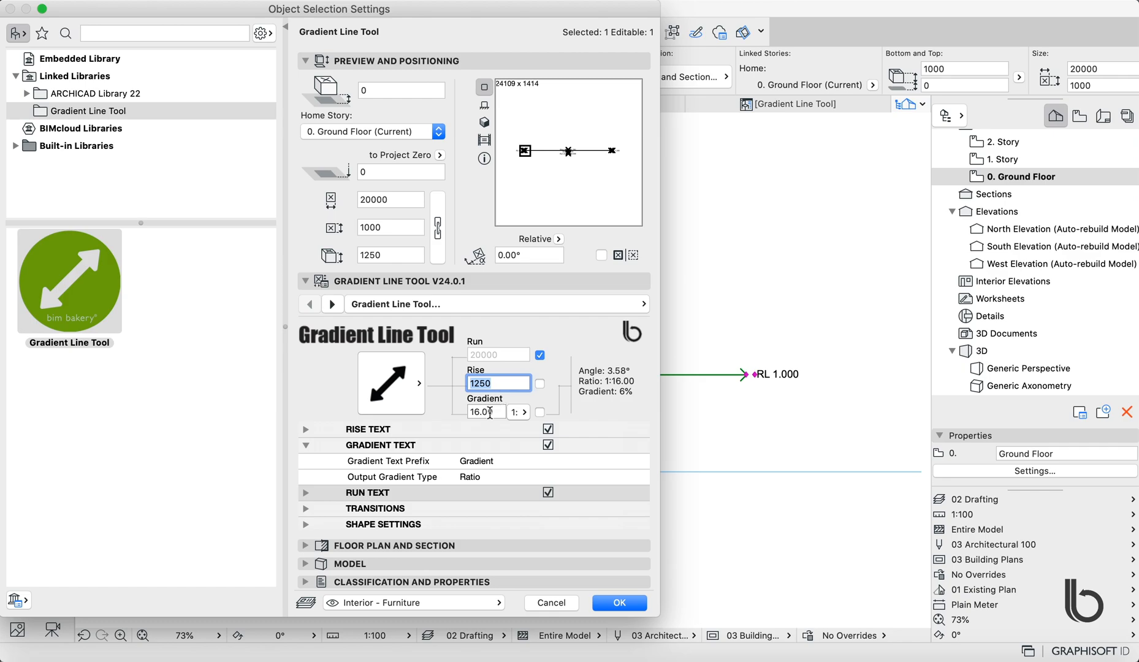
pyautogui.click(486, 412)
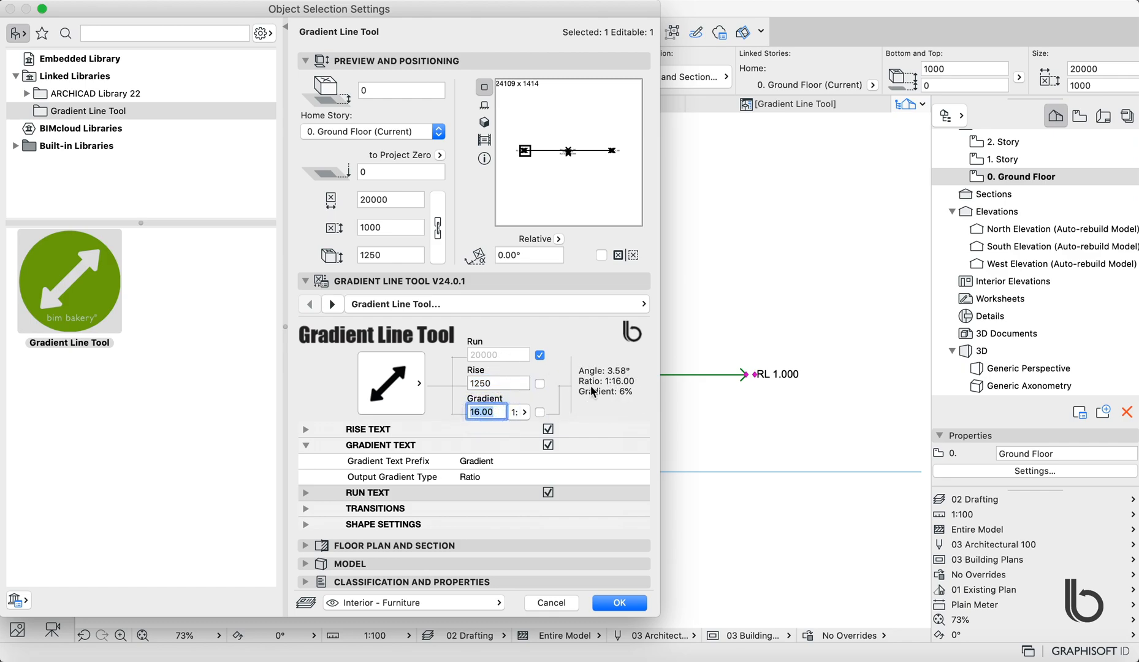
pyautogui.moveTo(580, 415)
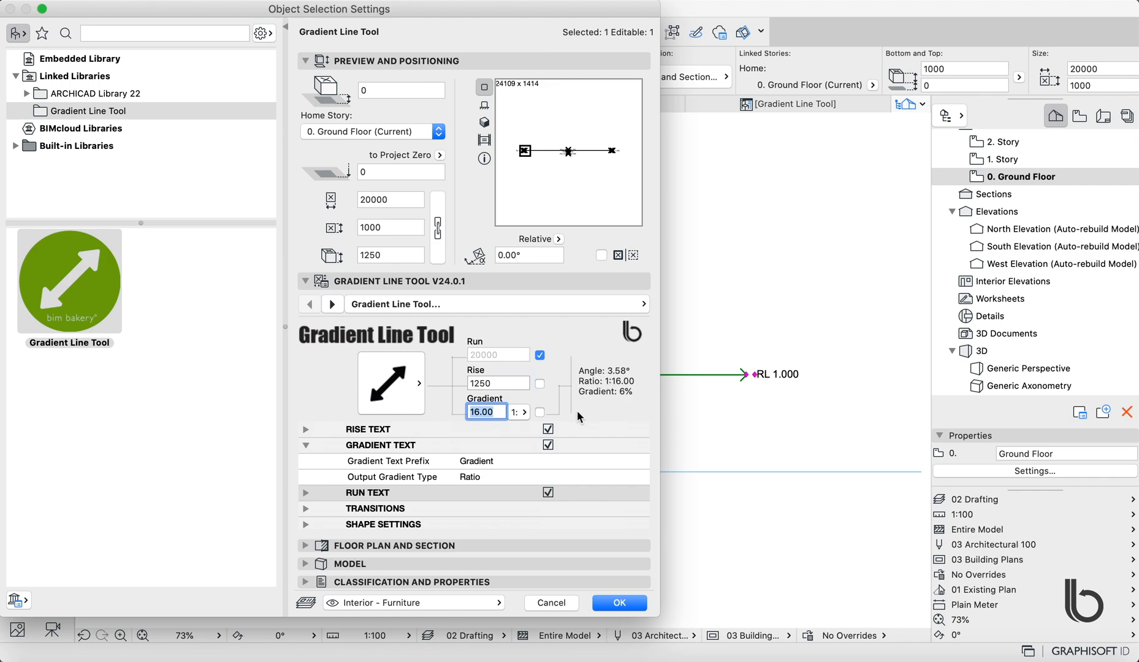
# View the gradient as a percentage (about 6%) and return it to 1:n ratio form.
pyautogui.click(524, 412)
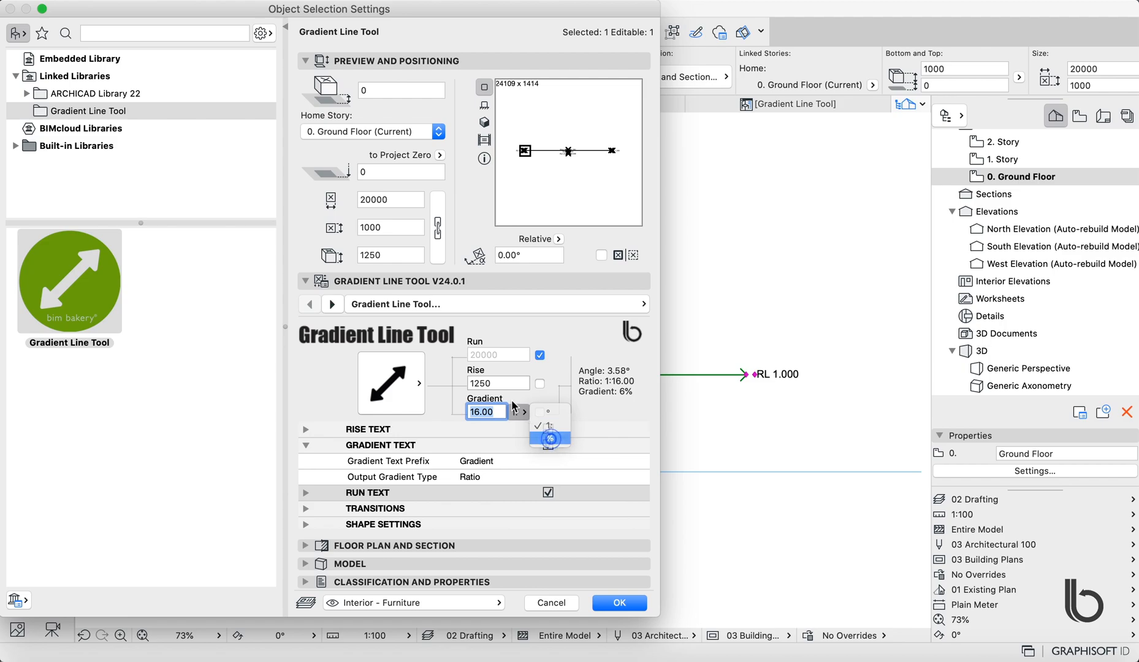
pyautogui.click(552, 437)
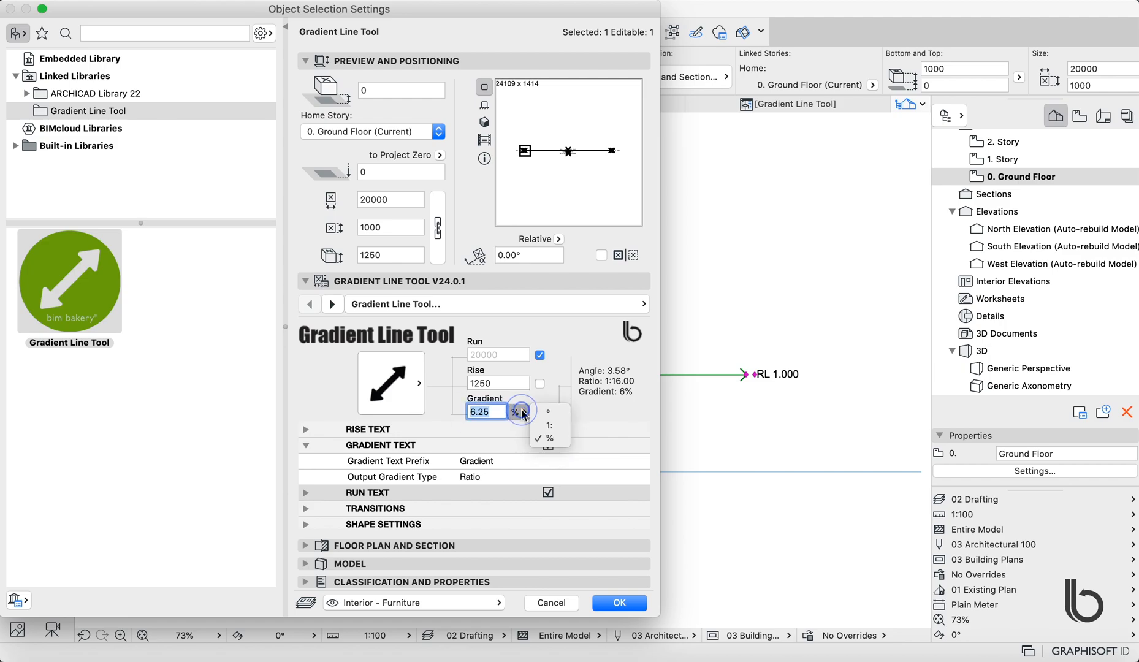
pyautogui.click(550, 437)
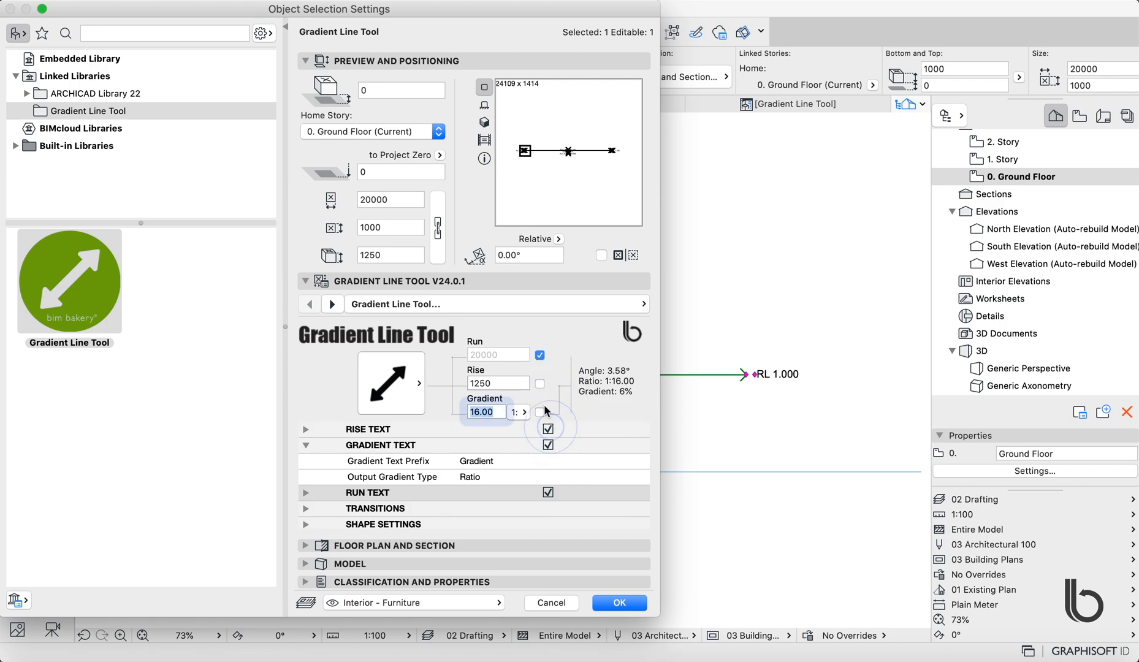
# Hold the gradient at 1:16 and shorten the Run (16000, then 10000) so Rise becomes 625.
pyautogui.click(540, 412)
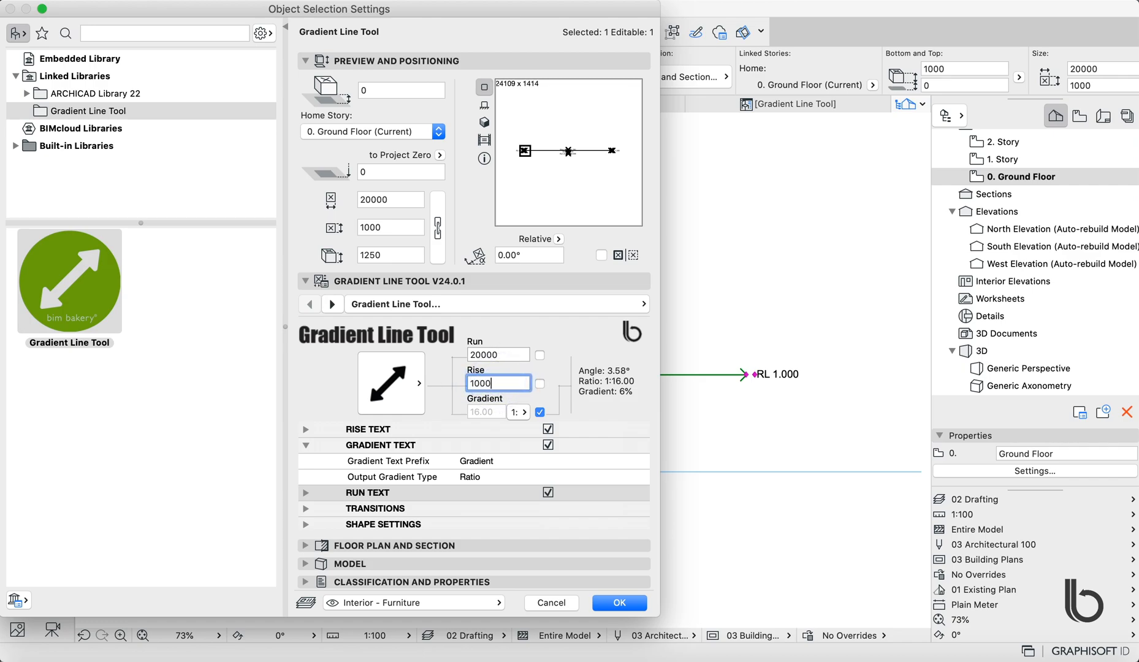
pyautogui.write('16000')
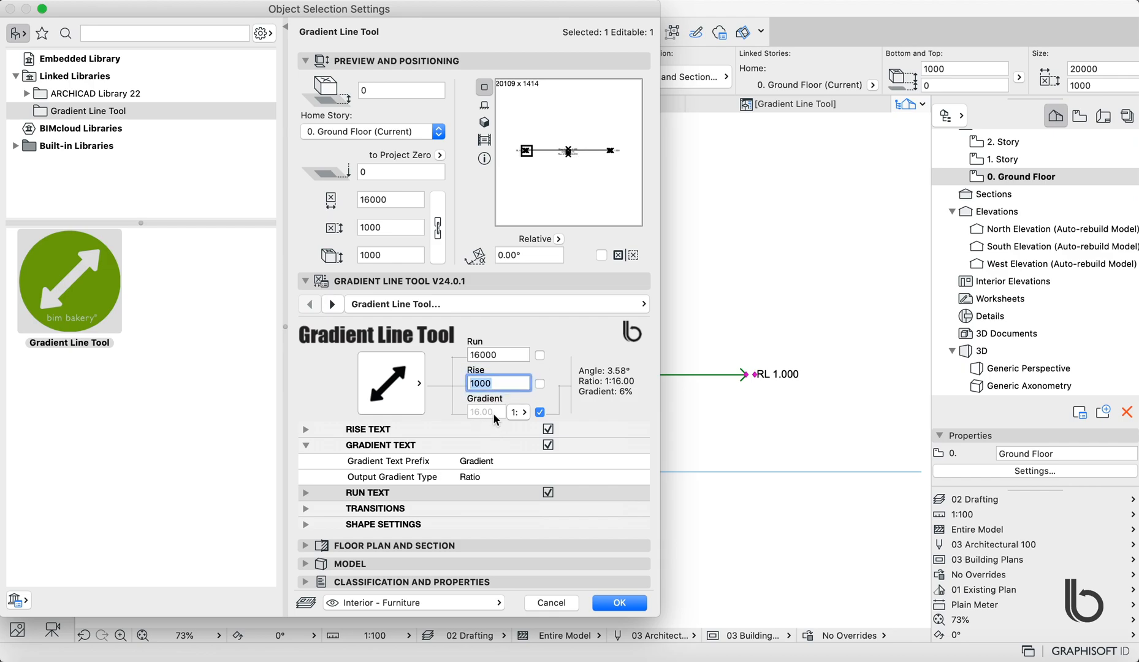
pyautogui.moveTo(483, 424)
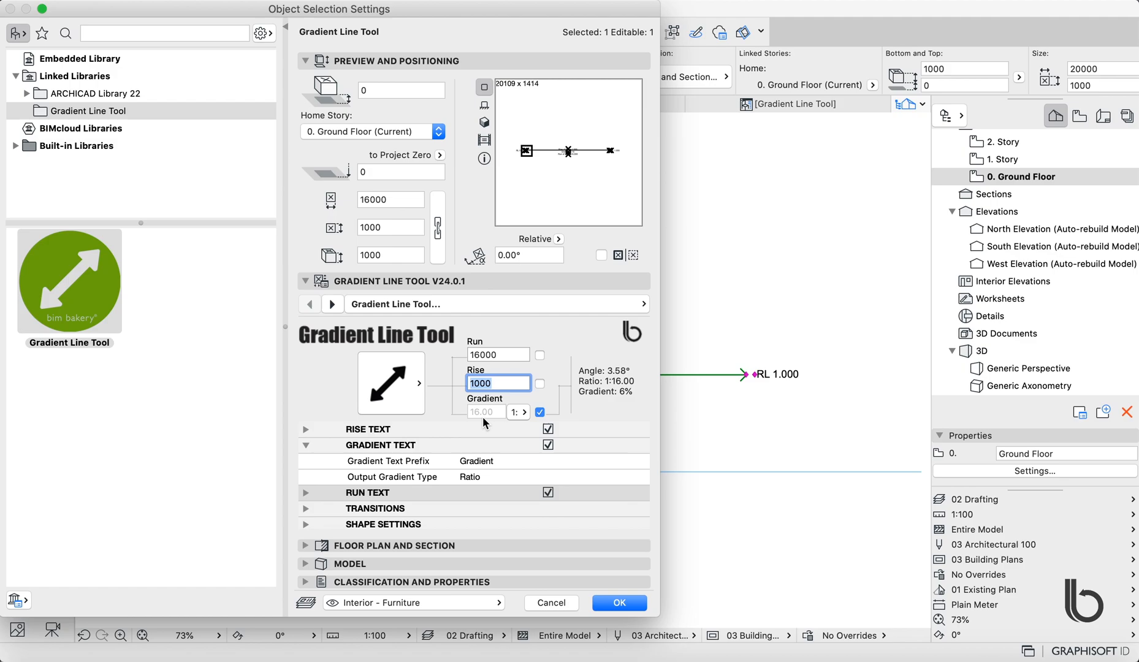
pyautogui.click(498, 354)
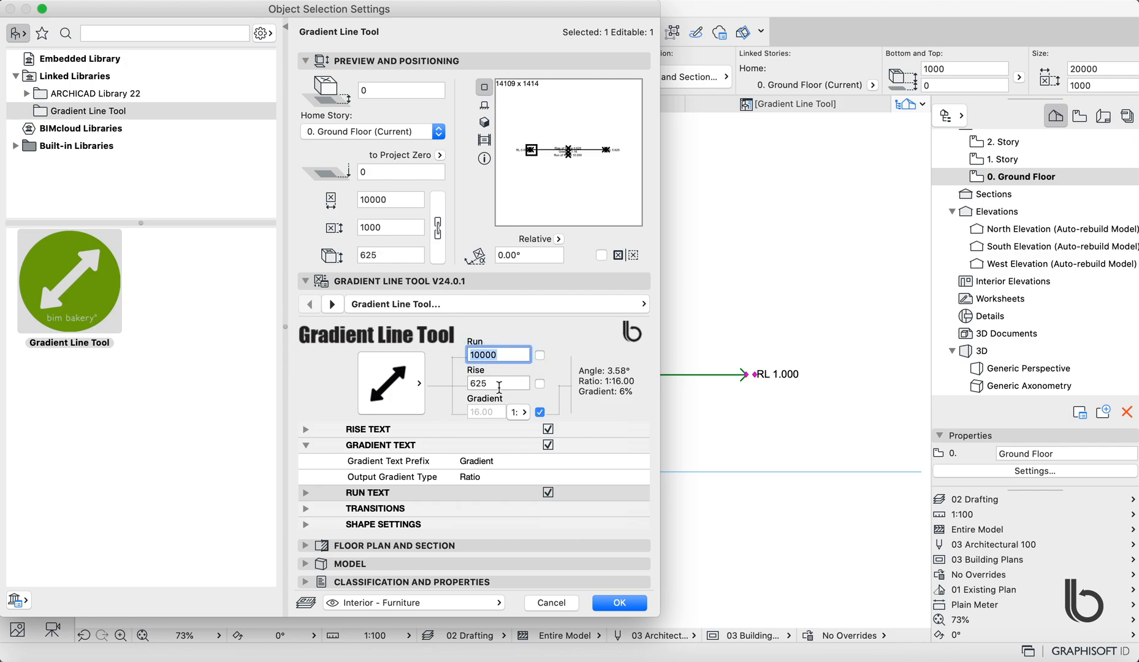
pyautogui.moveTo(511, 372)
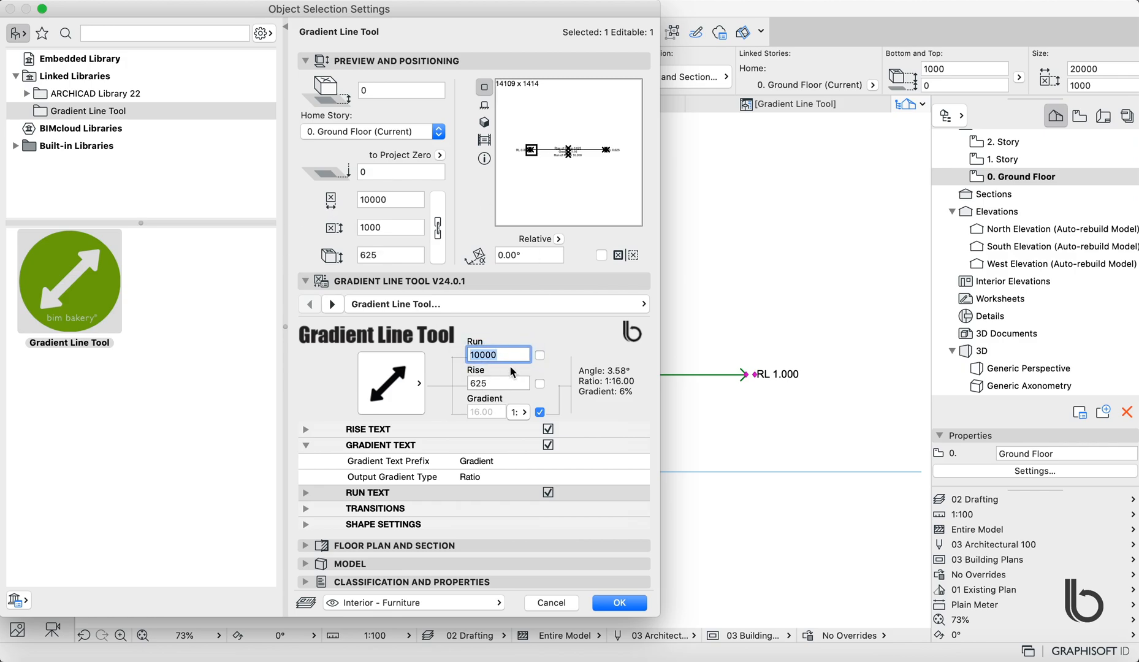
pyautogui.moveTo(528, 392)
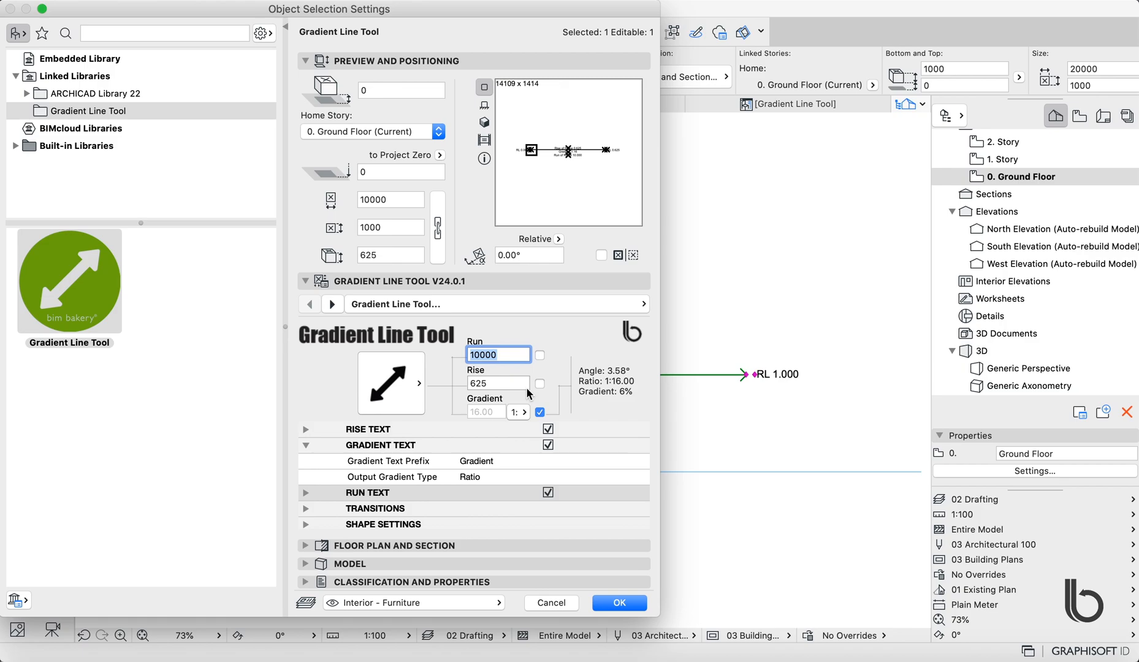
pyautogui.moveTo(397, 387)
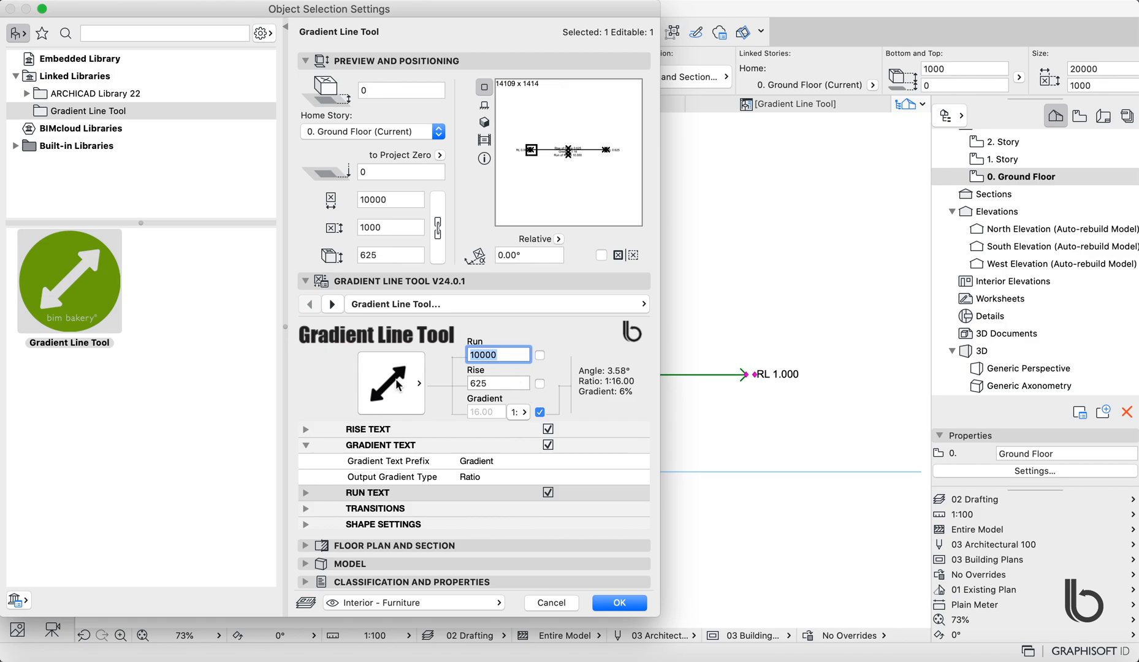
pyautogui.click(390, 383)
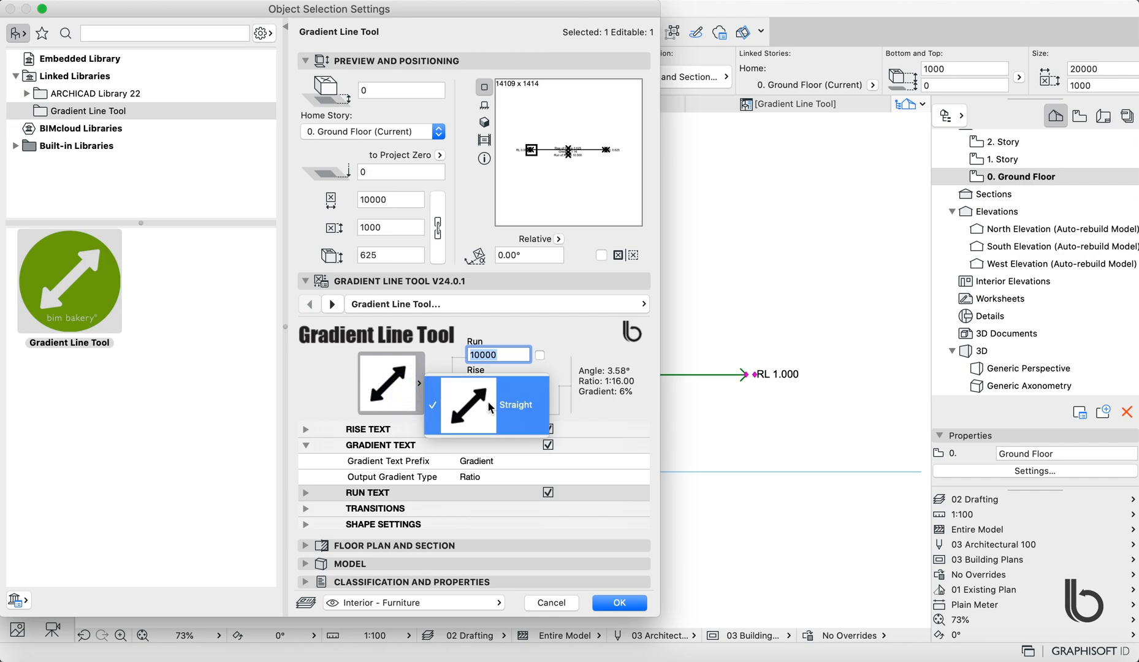
pyautogui.moveTo(455, 449)
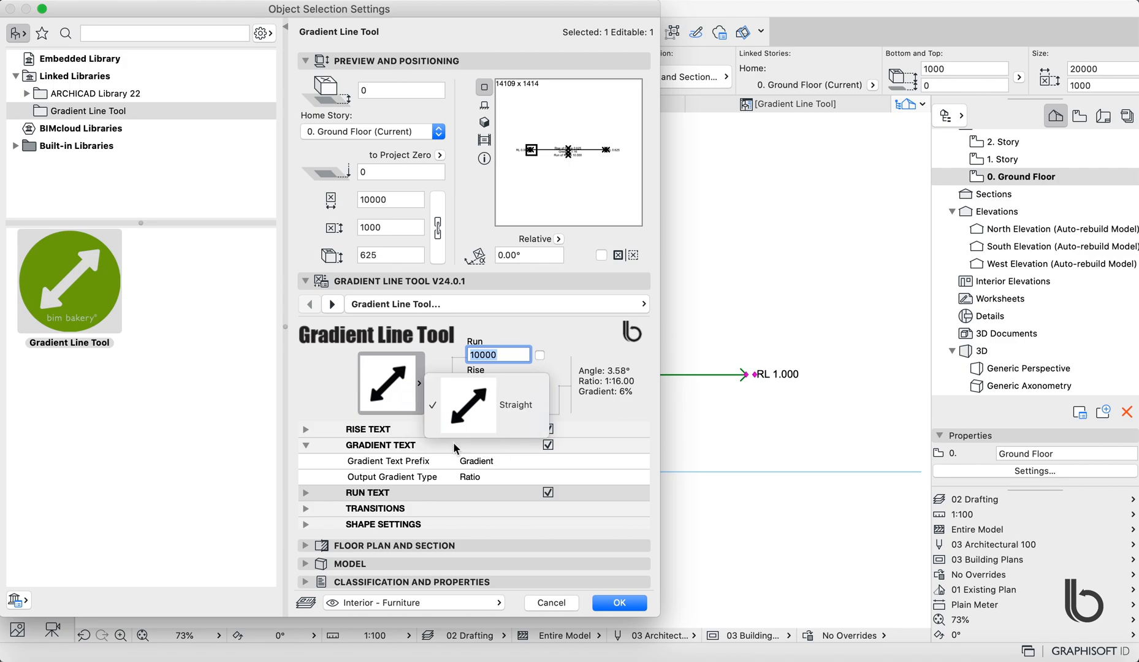
pyautogui.click(517, 404)
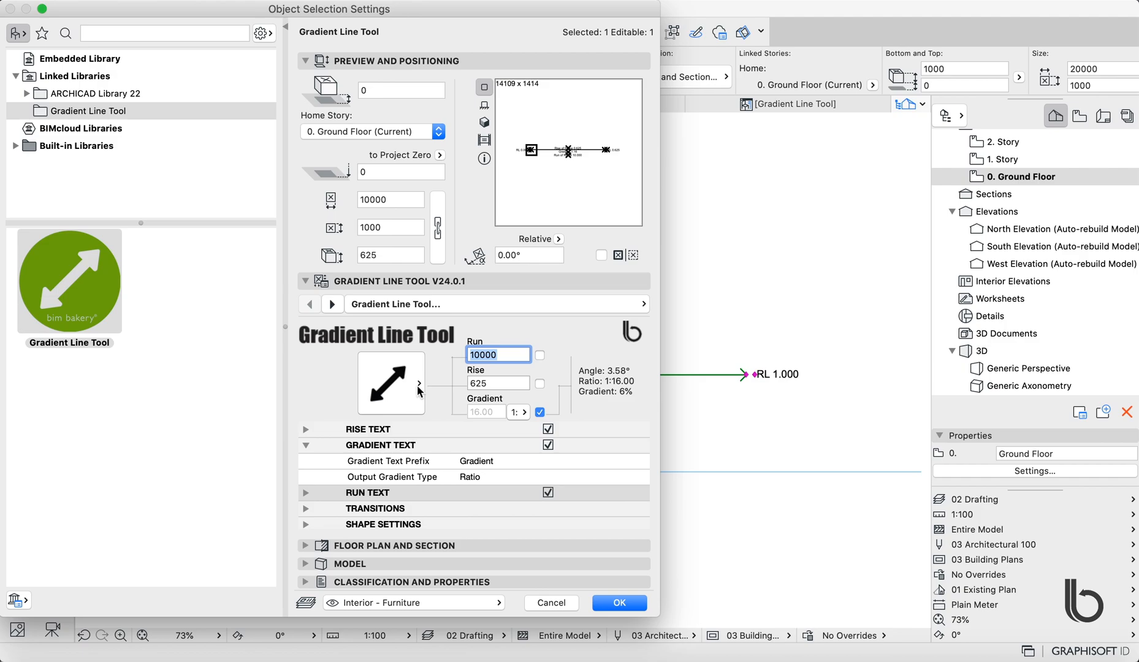
# Apply the settings so the plan shows the gradient line labelled rise 0.625, 1:16, run 10.000.
pyautogui.click(618, 602)
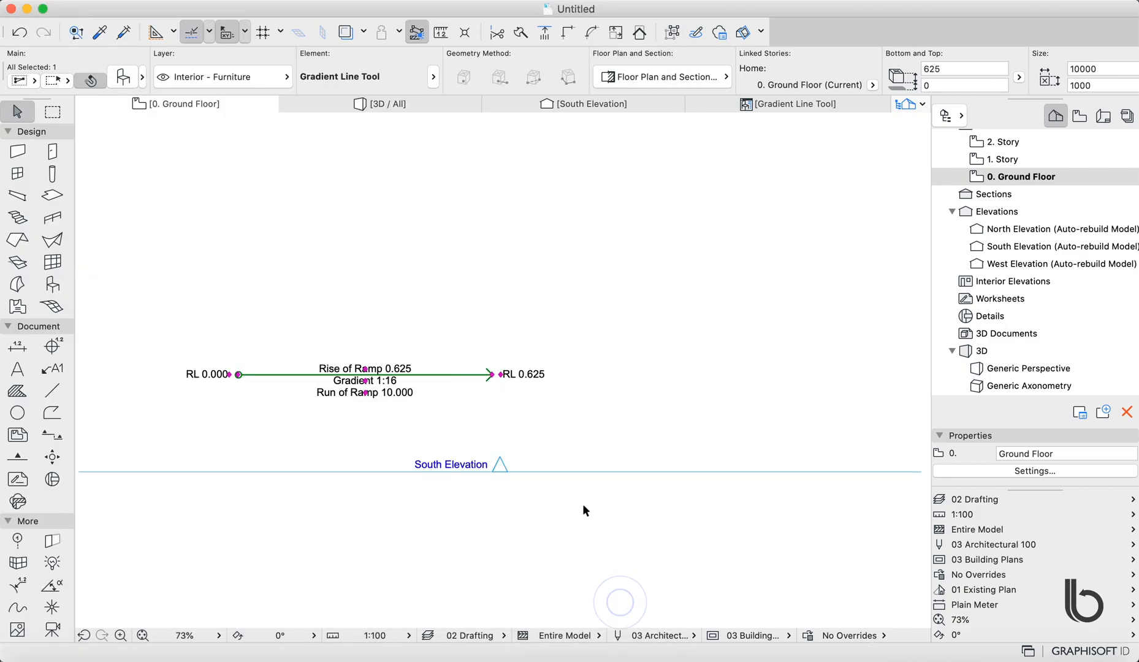
pyautogui.scroll(3)
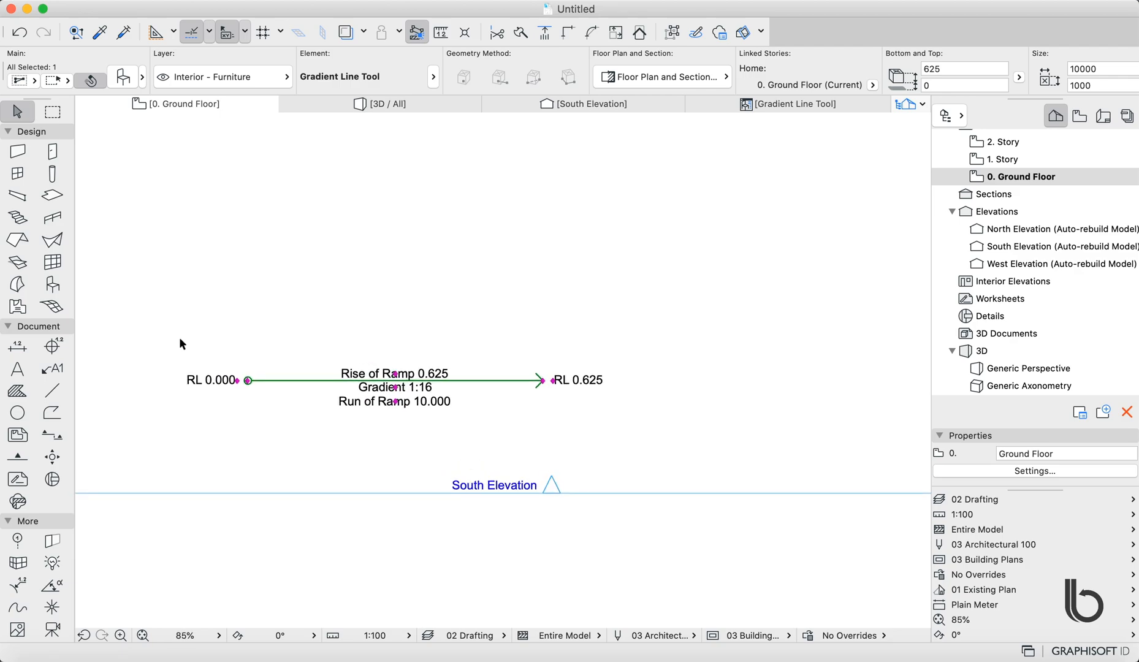
pyautogui.moveTo(234, 237)
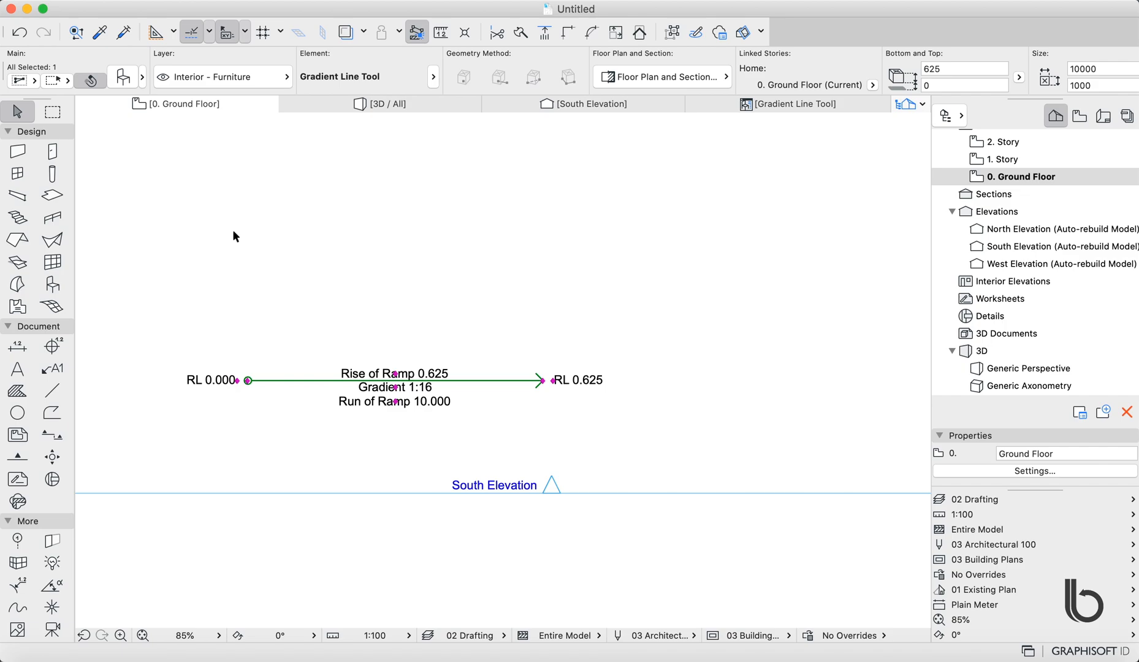
pyautogui.moveTo(450, 384)
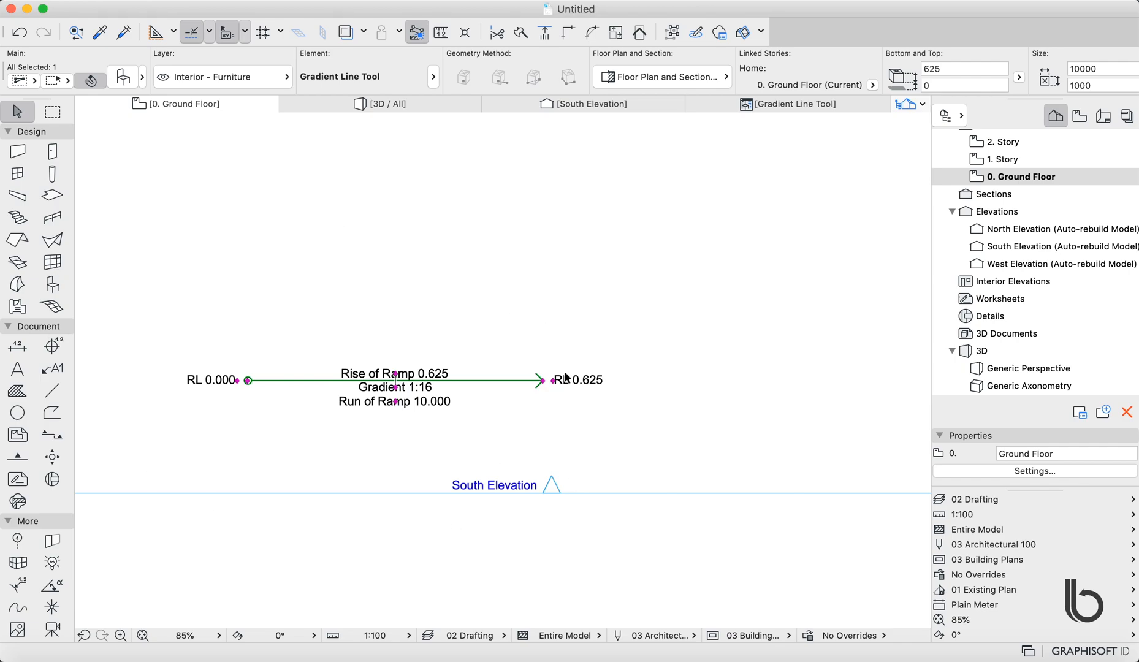
pyautogui.moveTo(124, 79)
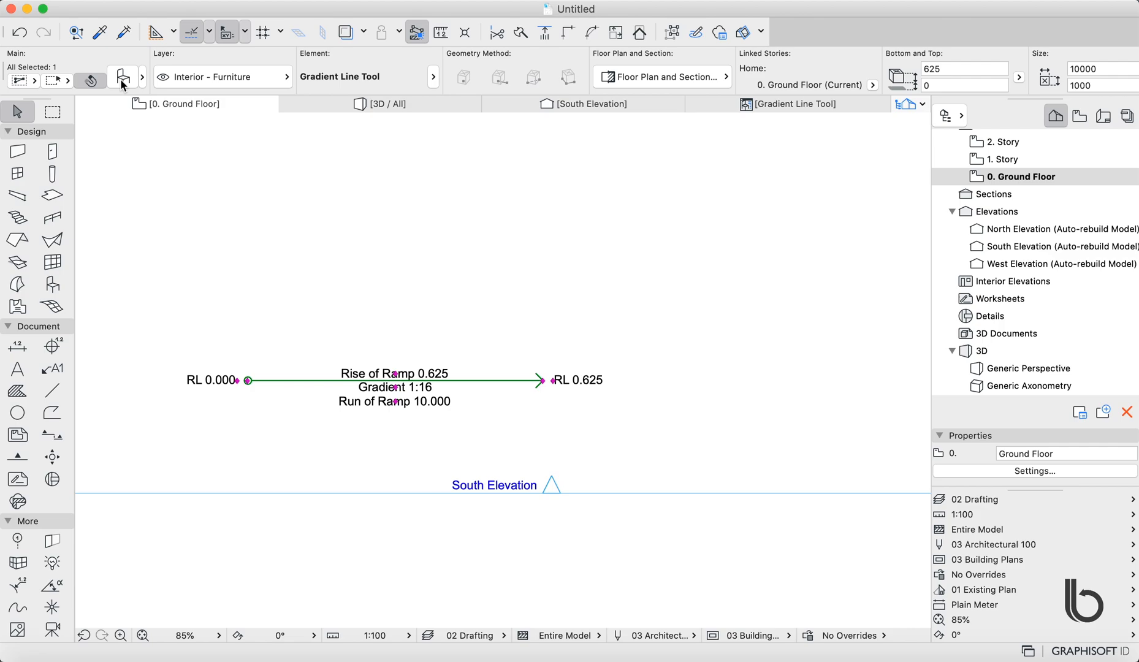
pyautogui.moveTo(253, 374)
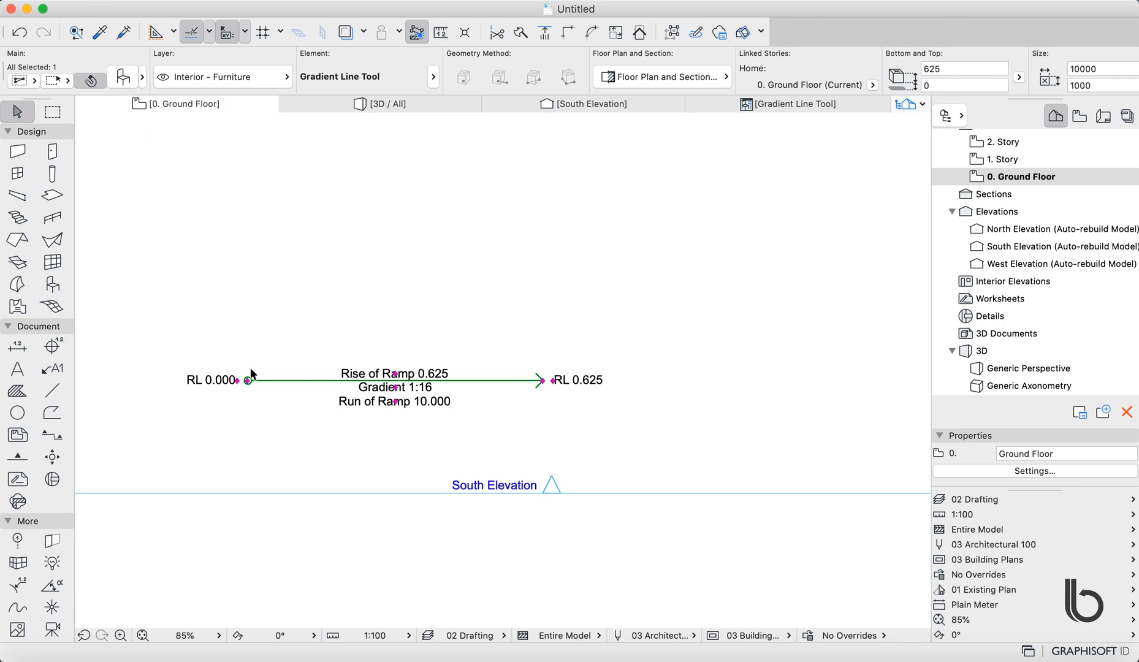
pyautogui.moveTo(541, 399)
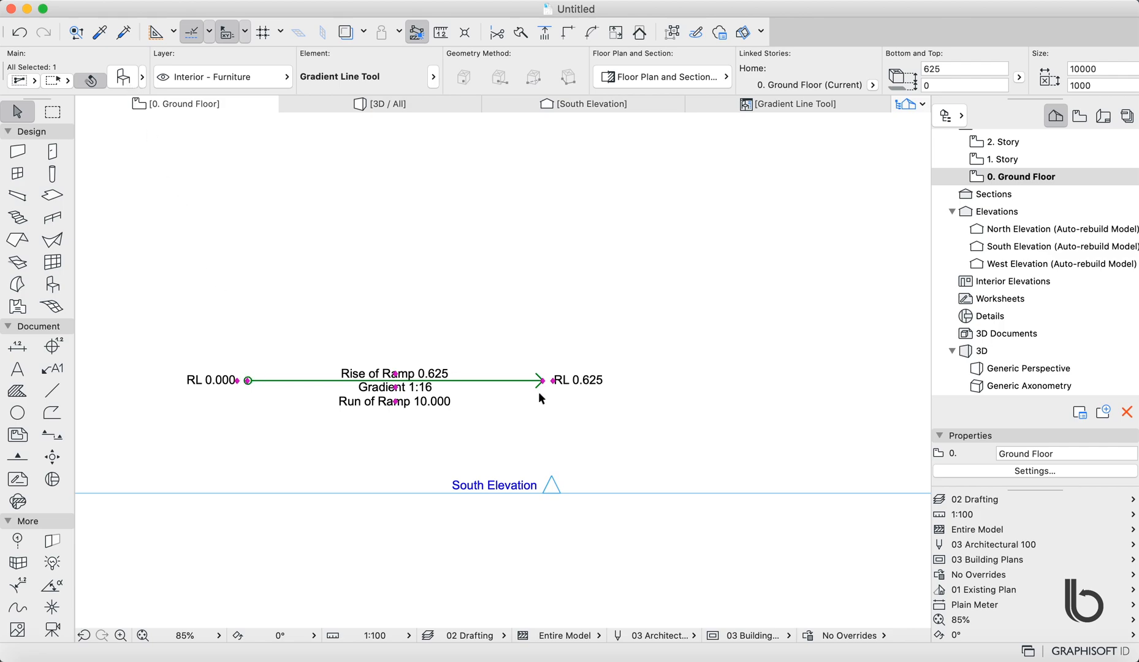
pyautogui.moveTo(460, 482)
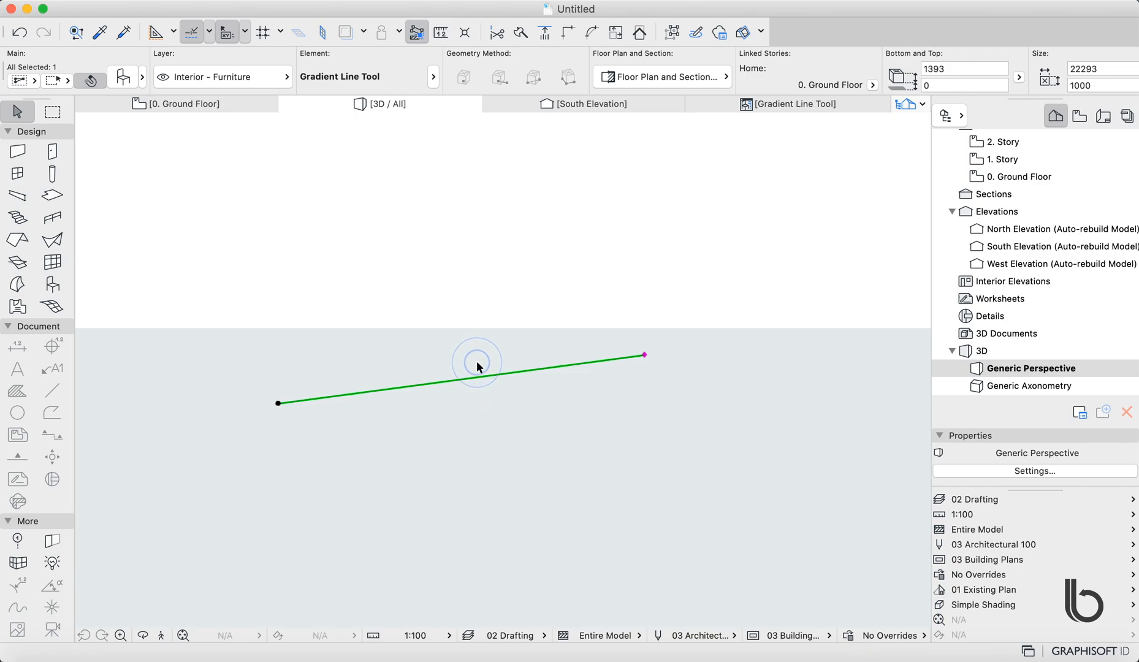
# Lock the 1250 rise and set the gradient to 1:20, giving a 25000 run.
pyautogui.tripleClick(1097, 69)
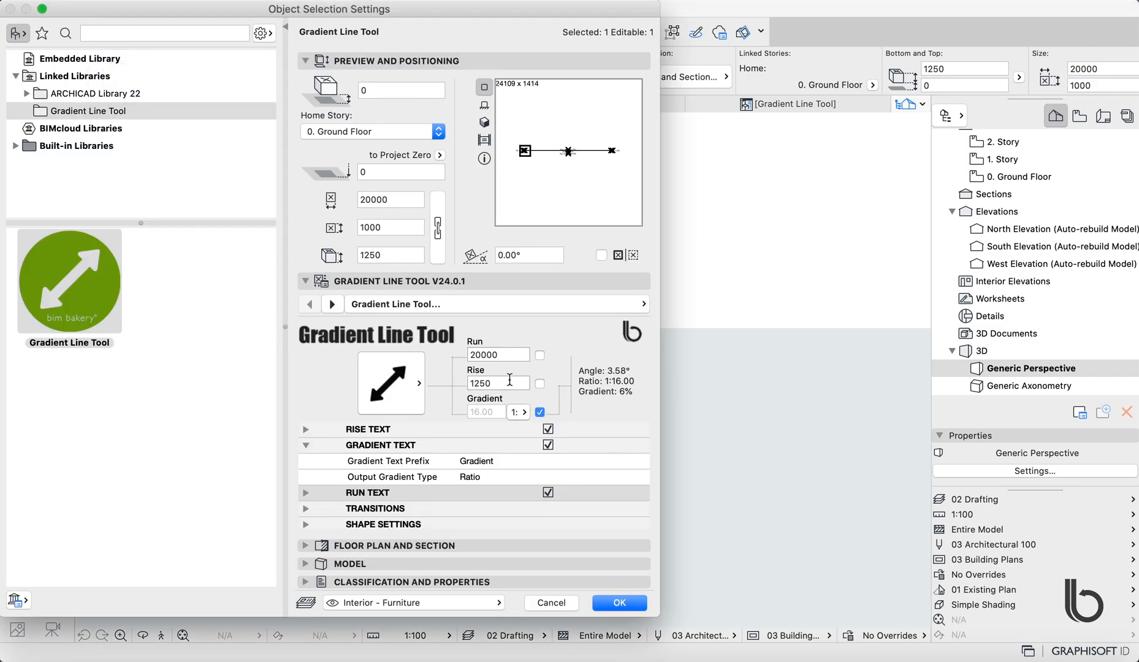
pyautogui.moveTo(536, 390)
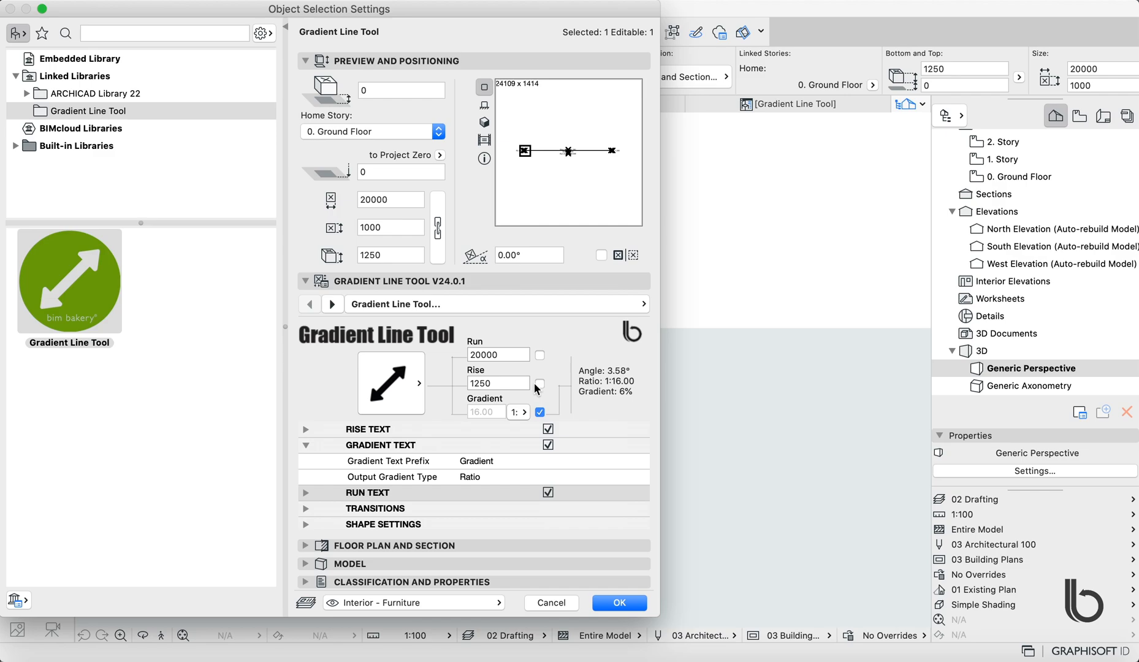
pyautogui.click(540, 383)
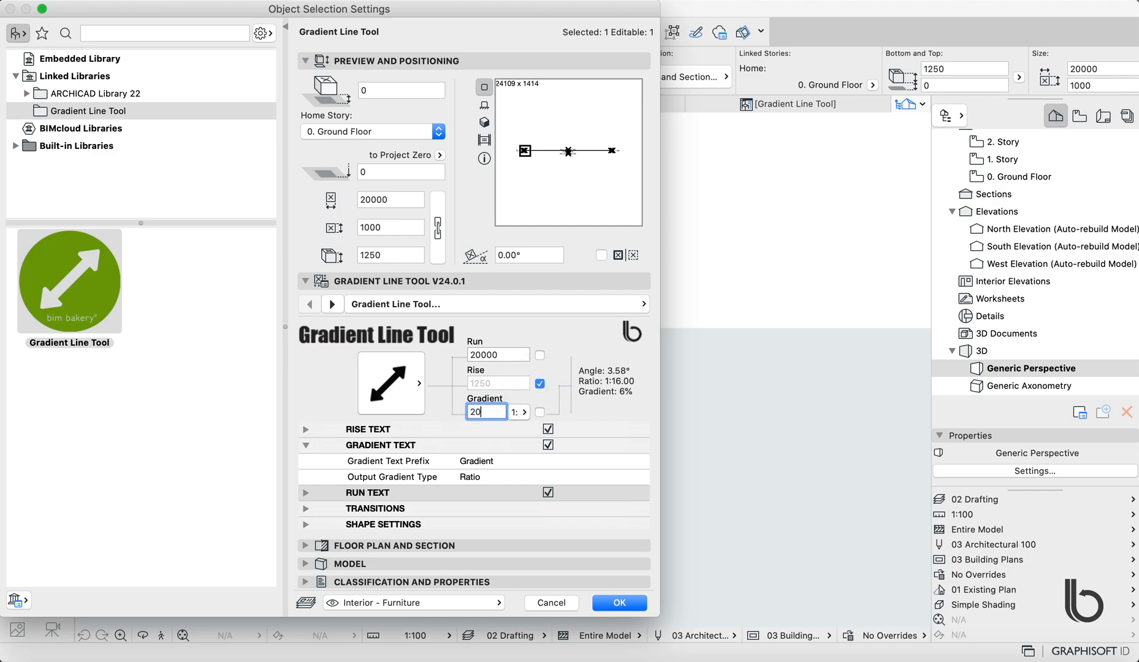
pyautogui.click(541, 413)
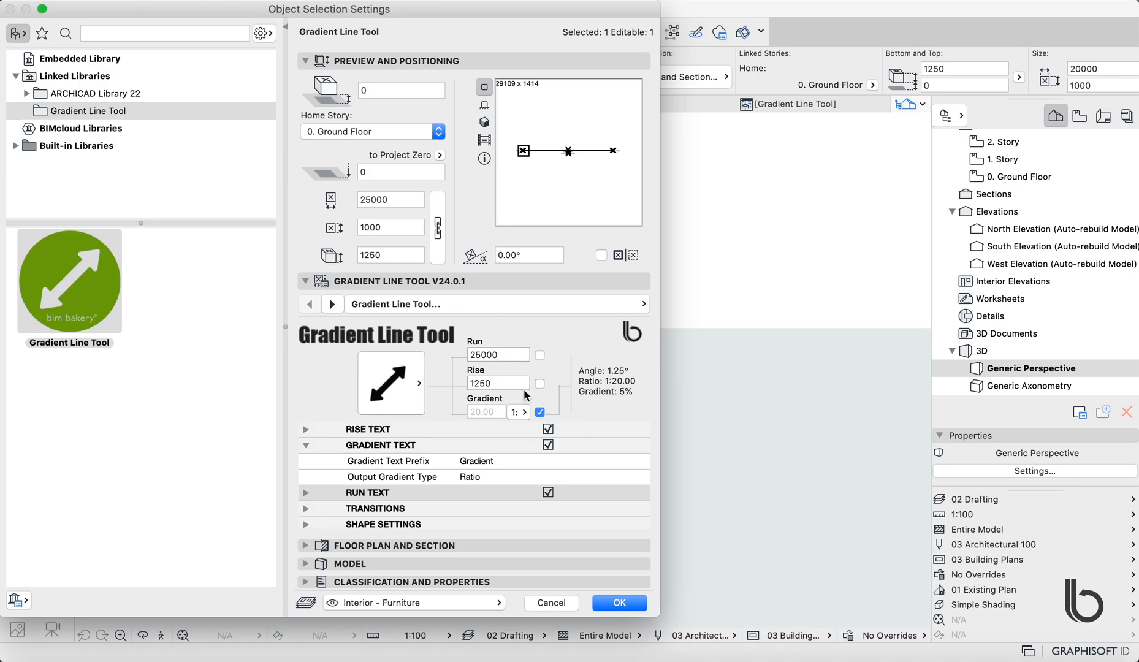
pyautogui.click(618, 603)
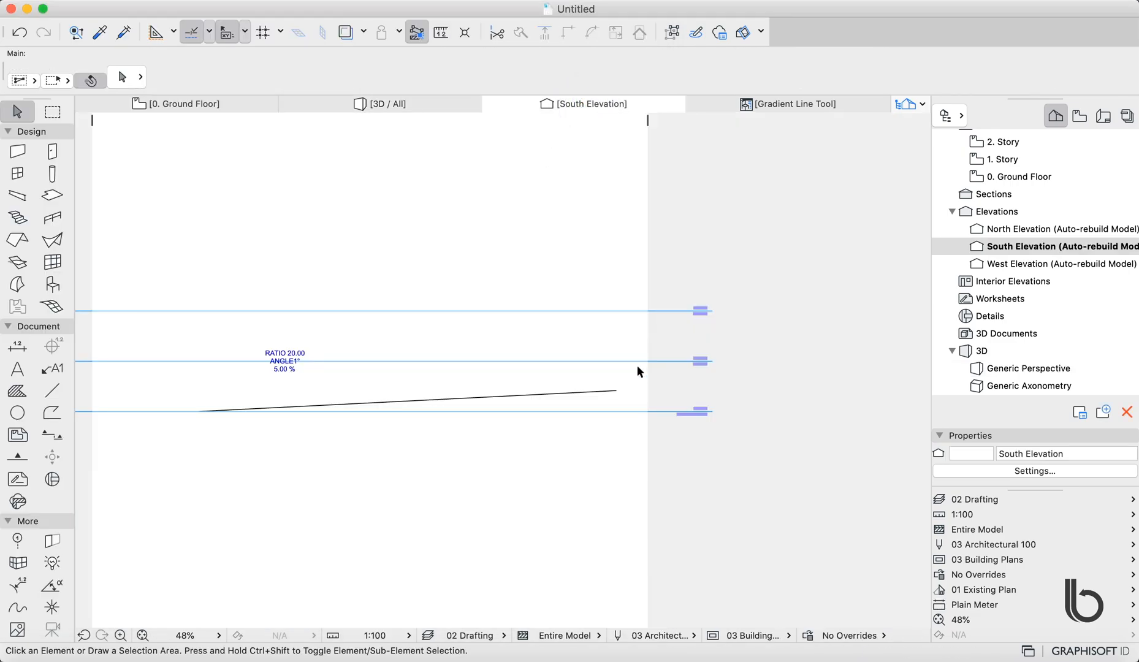
# Select the sloping gradient line in the South Elevation labelled ratio 20.00, 1°, 5.00%.
pyautogui.click(407, 397)
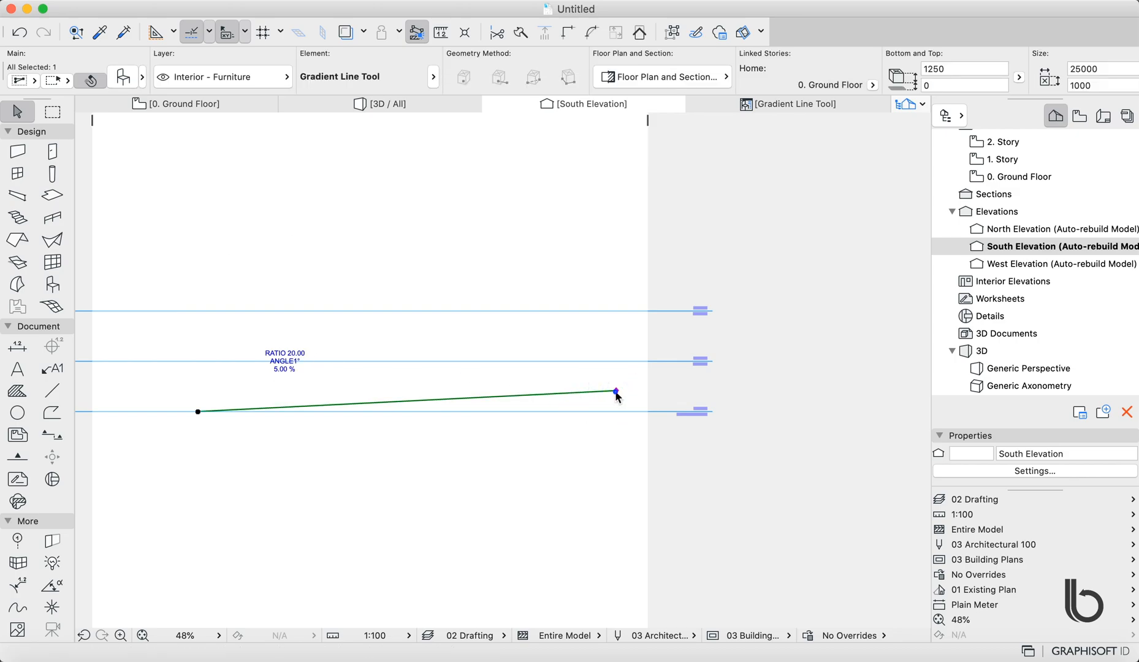
pyautogui.click(616, 392)
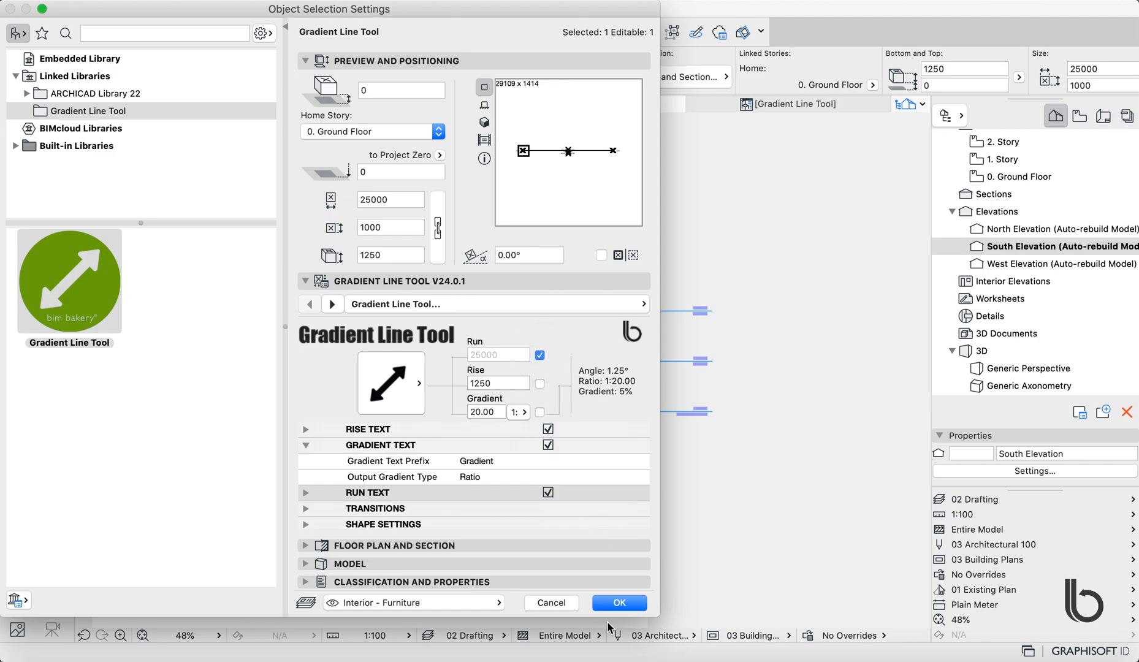
# Confirm the fixed 25000 run, keeping rise 1250 and gradient 1:20.
pyautogui.click(618, 602)
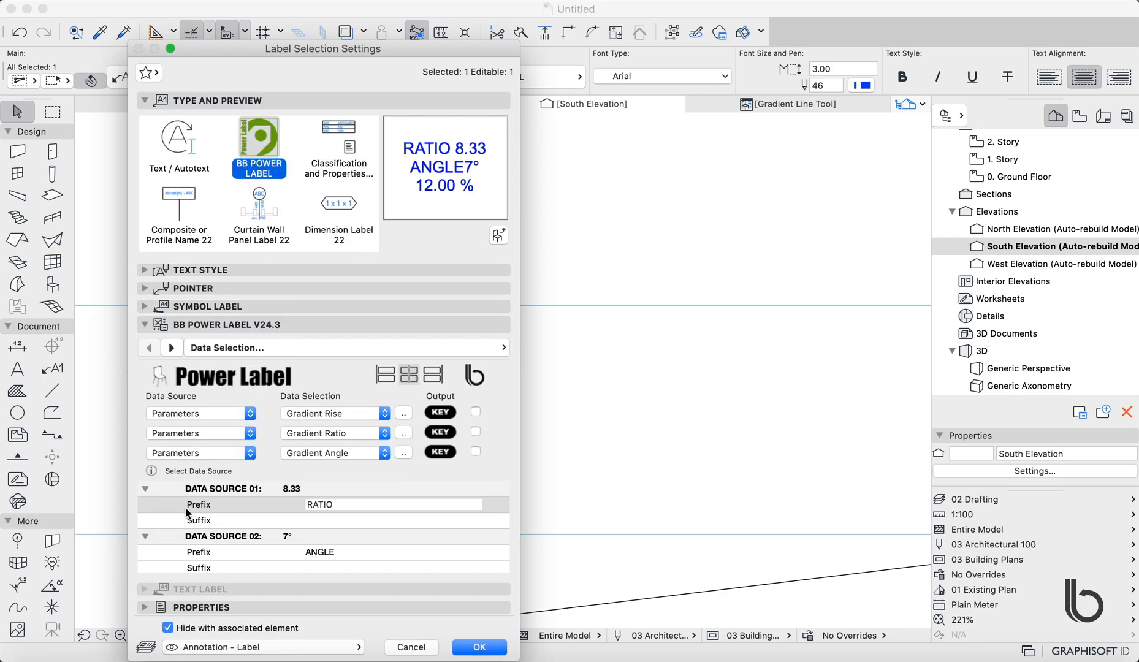
pyautogui.moveTo(356, 416)
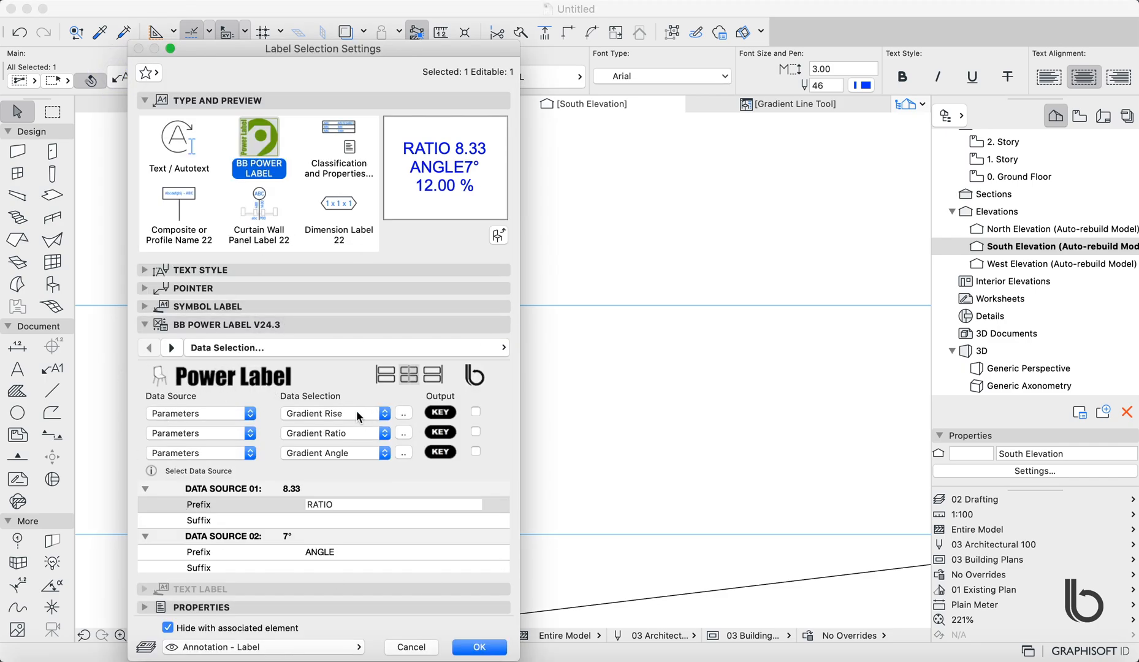
pyautogui.moveTo(166, 383)
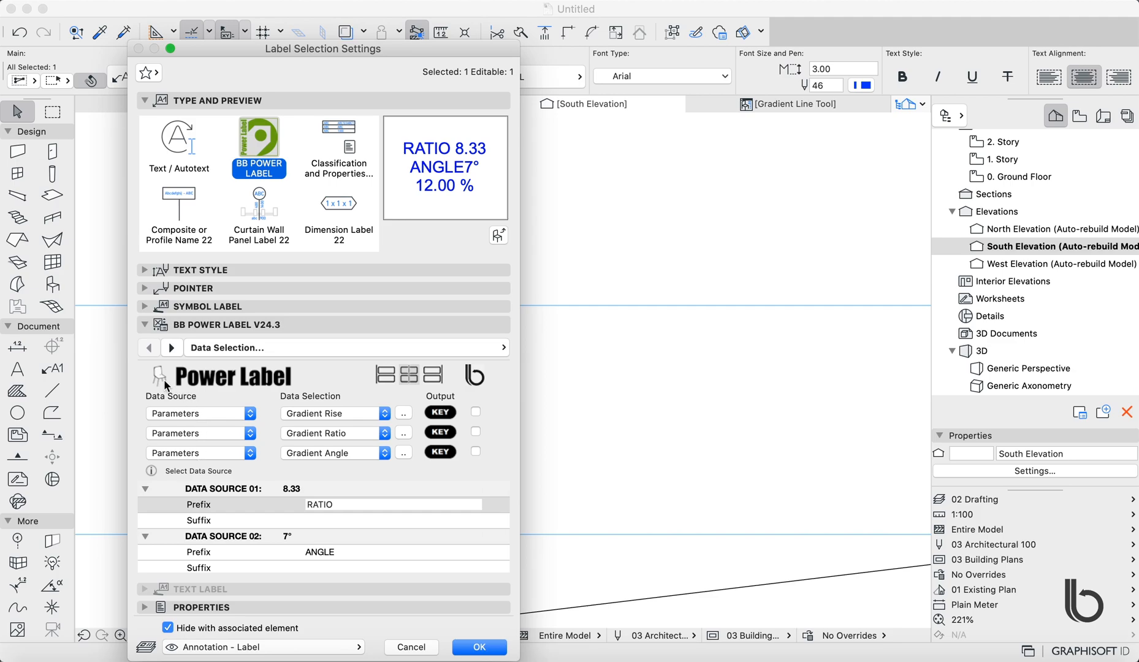
pyautogui.moveTo(344, 461)
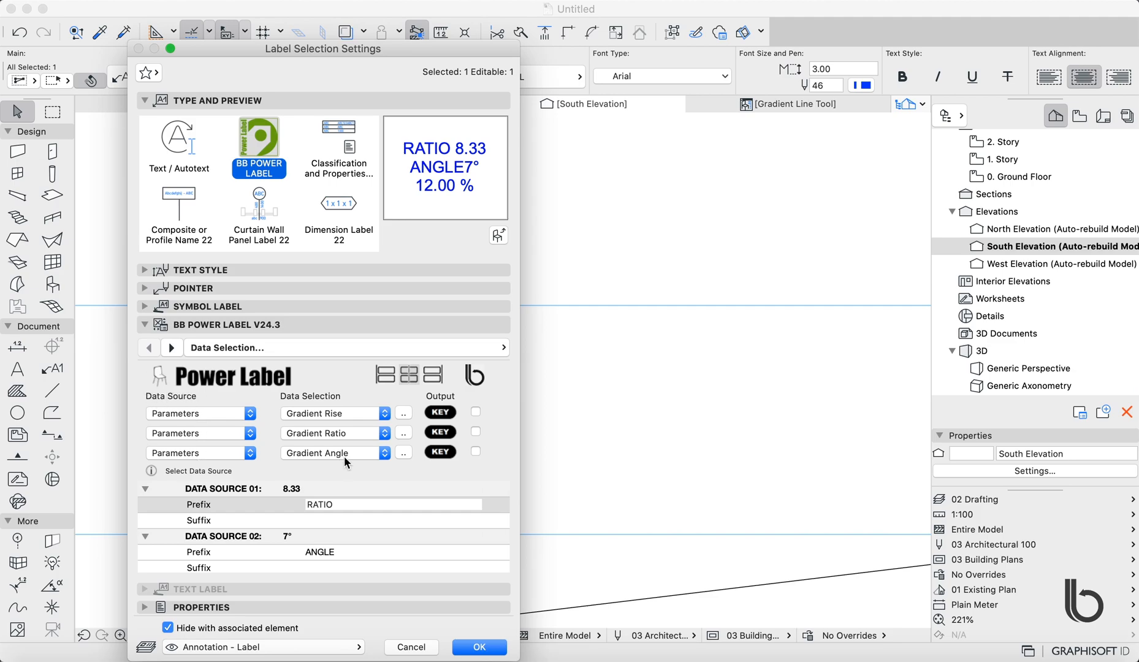
pyautogui.moveTo(433, 476)
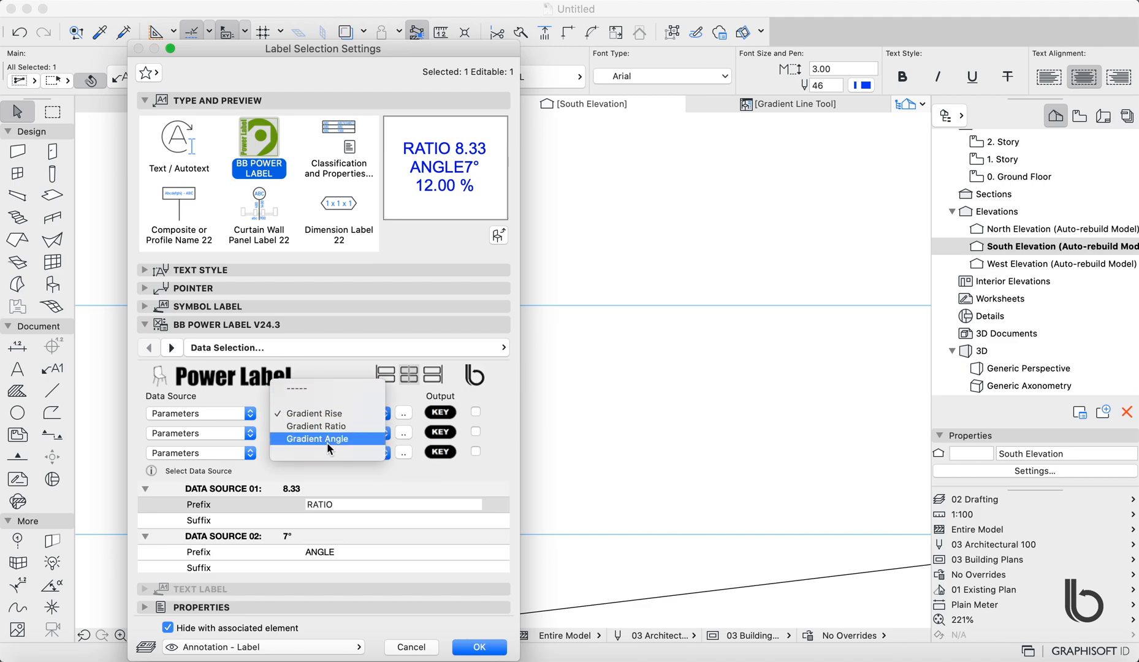
pyautogui.click(328, 438)
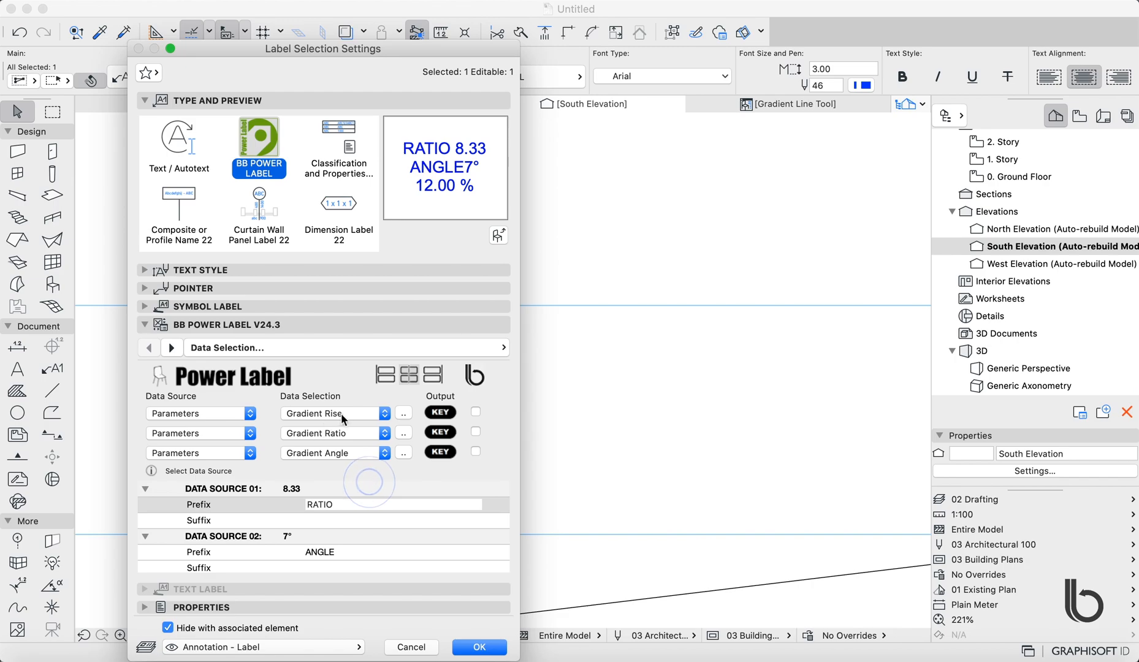
pyautogui.doubleClick(329, 504)
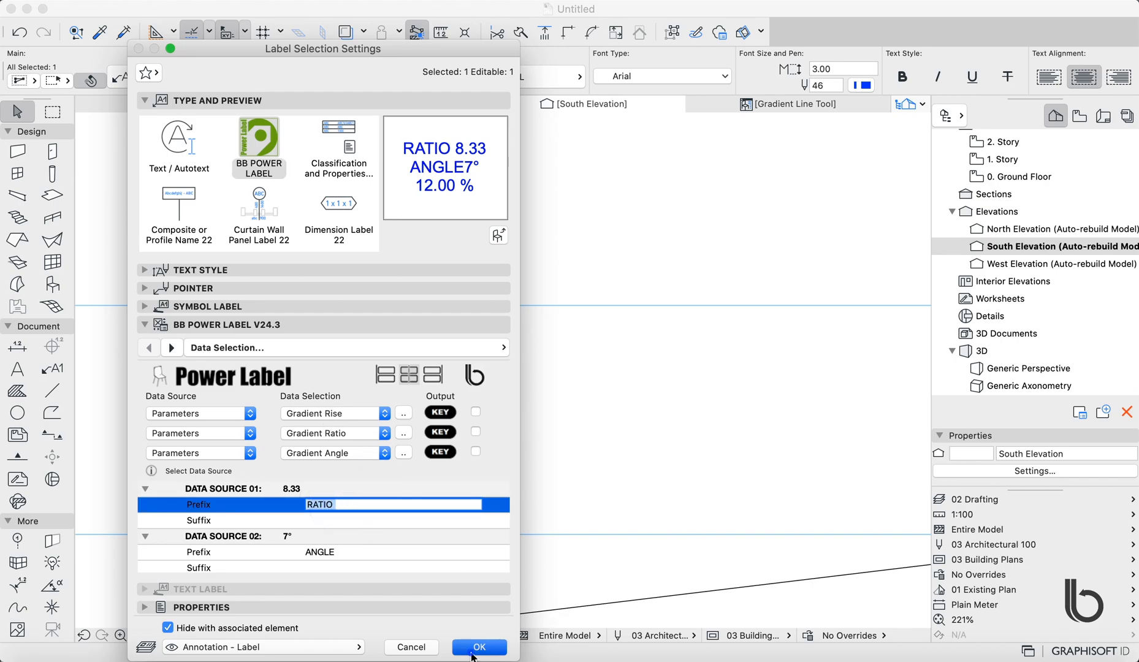
pyautogui.click(478, 648)
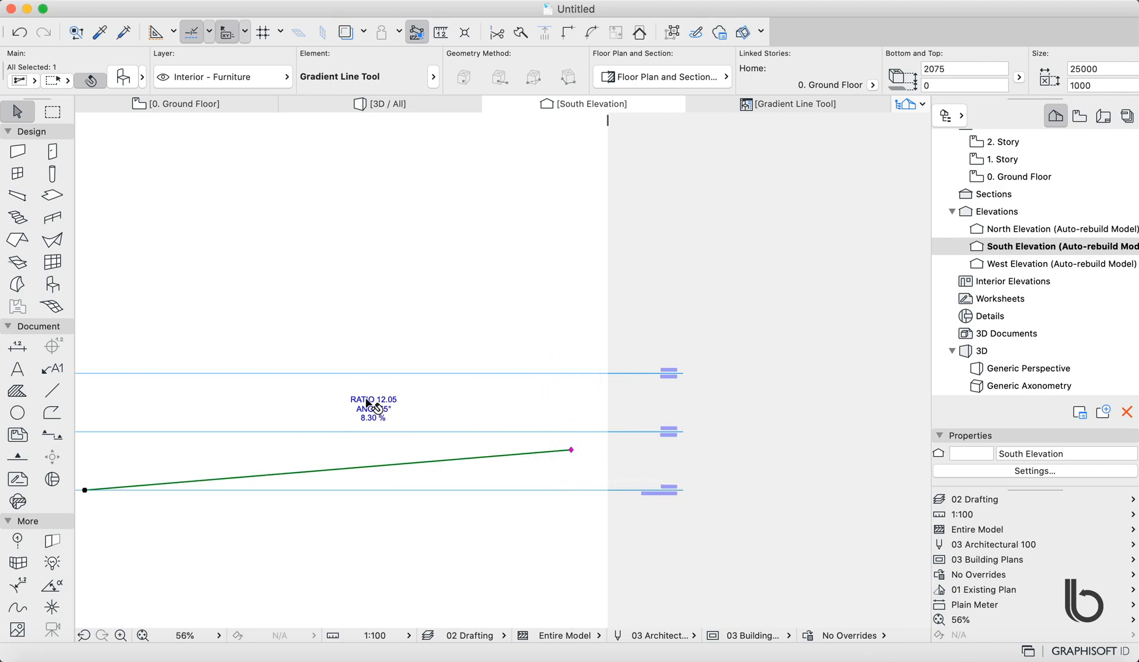
pyautogui.moveTo(596, 343)
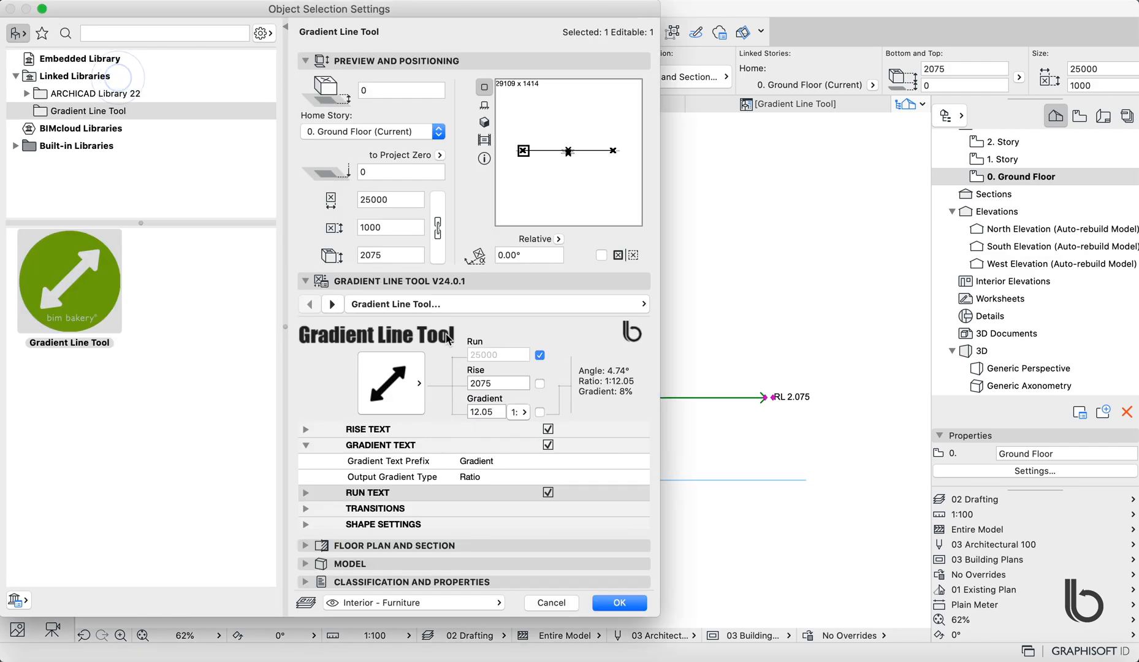
# Enable start and end transitions of 2000 length at 1:8 ratio and apply them.
pyautogui.click(305, 445)
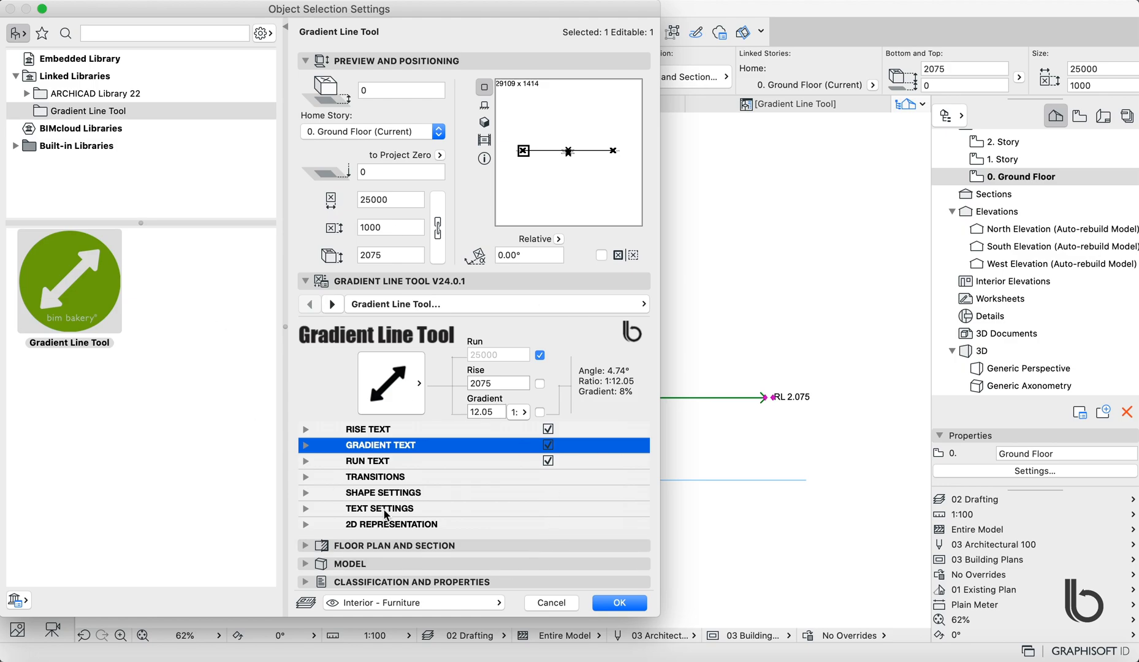
pyautogui.click(307, 476)
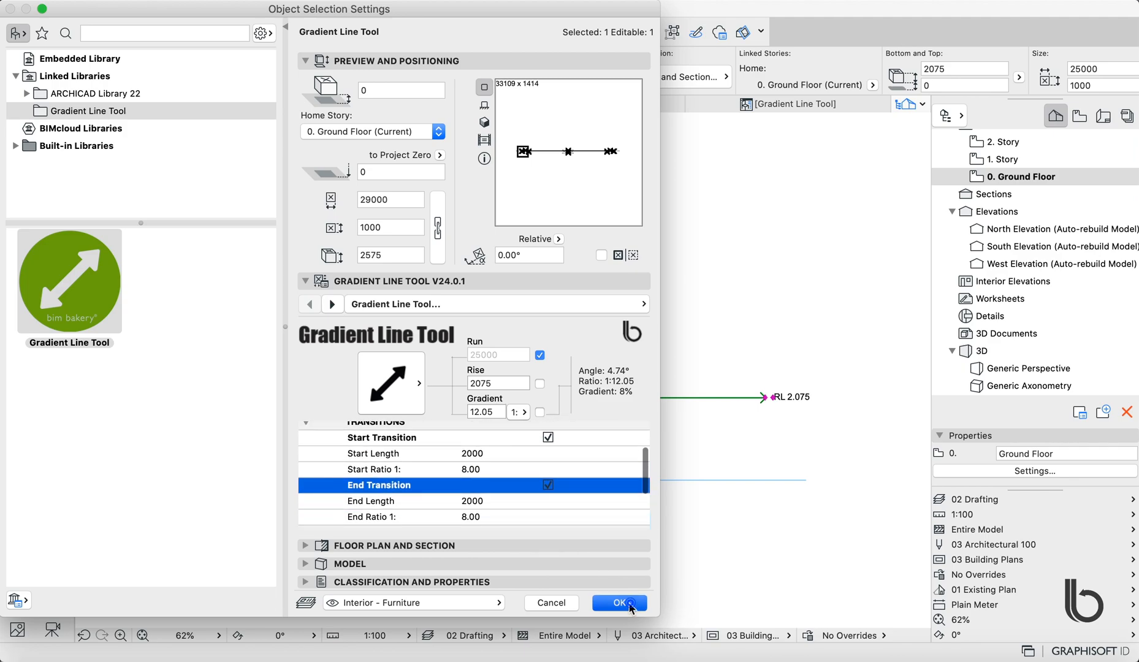
pyautogui.click(618, 603)
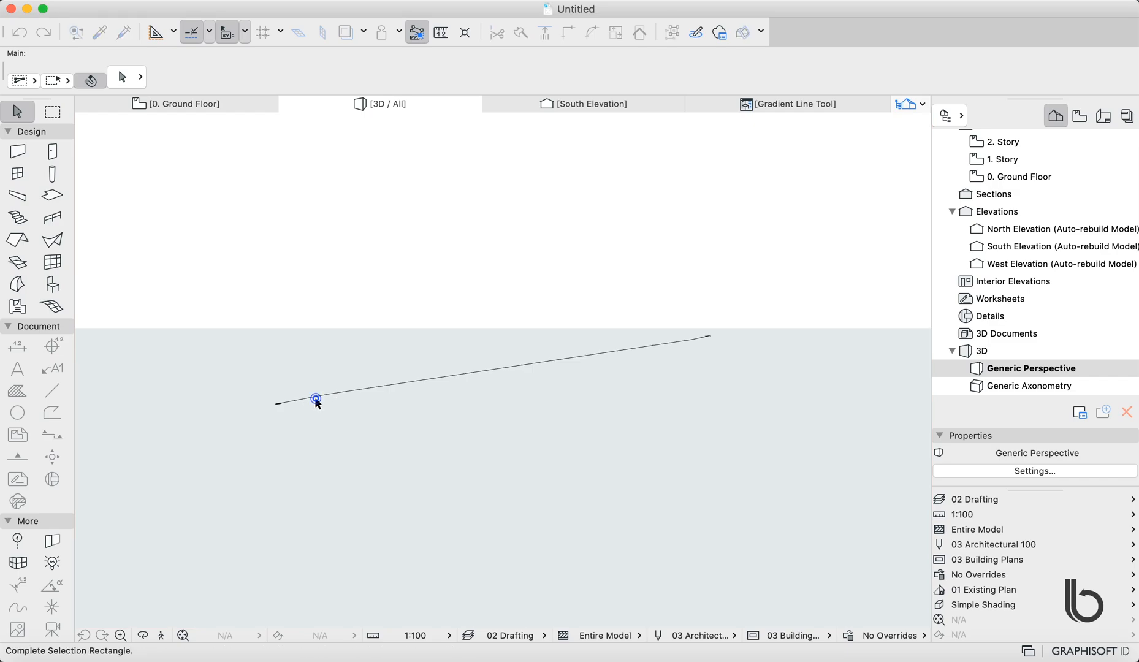
# Select the gradient line in 3D and stretch its high end upward, previewing a 3682 rise.
pyautogui.click(316, 399)
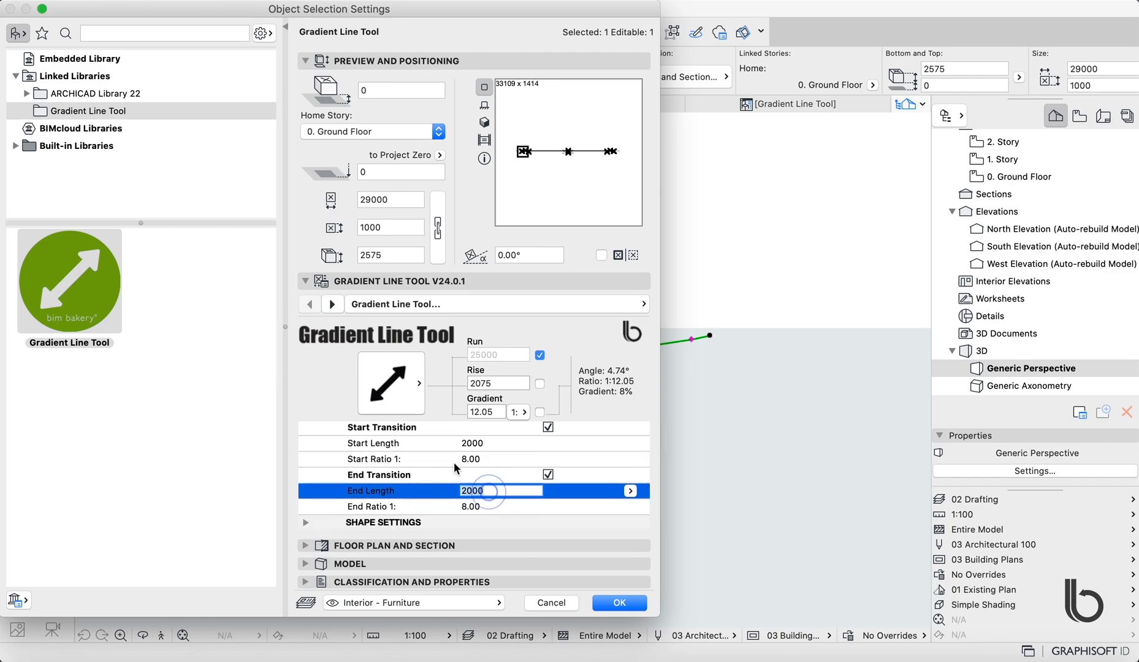
pyautogui.click(618, 604)
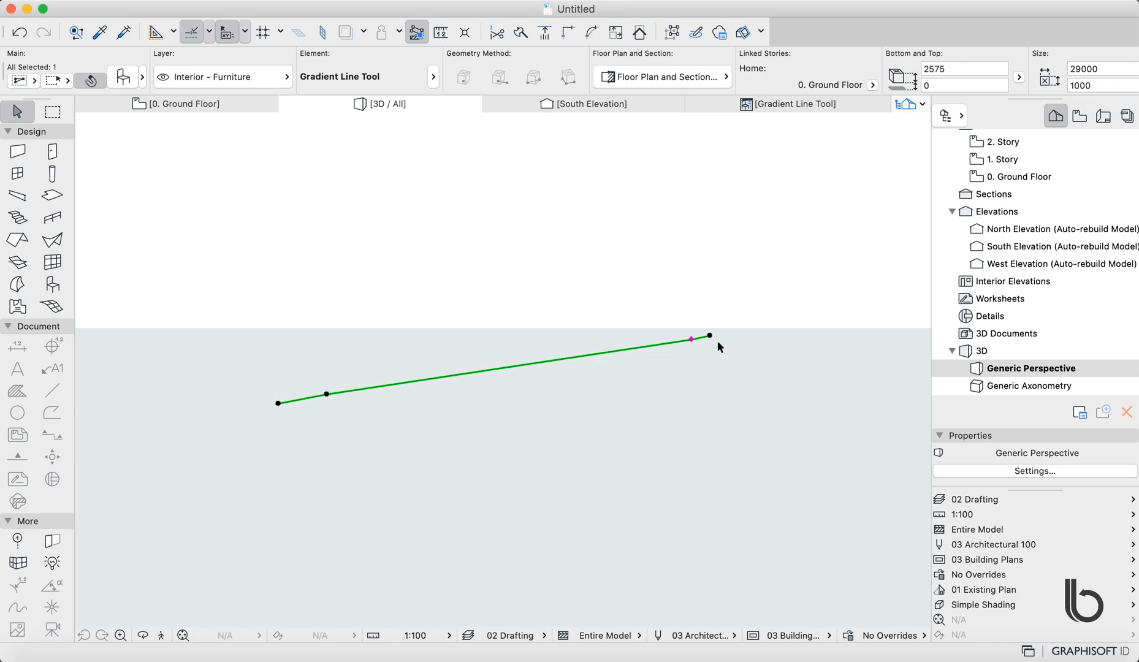
pyautogui.click(709, 336)
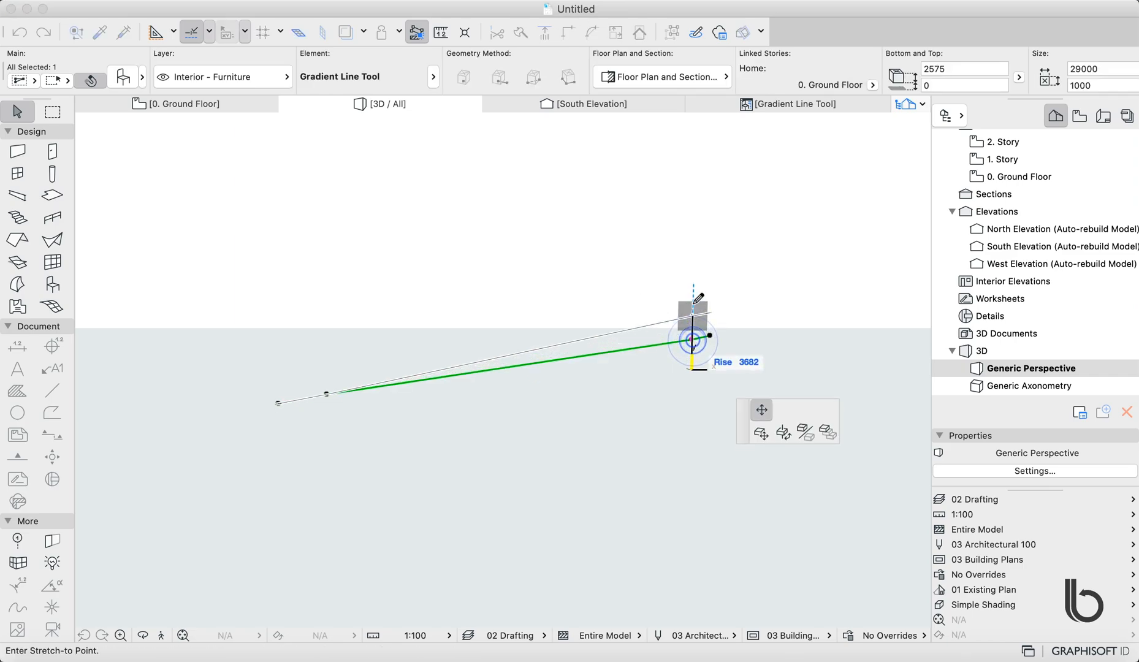